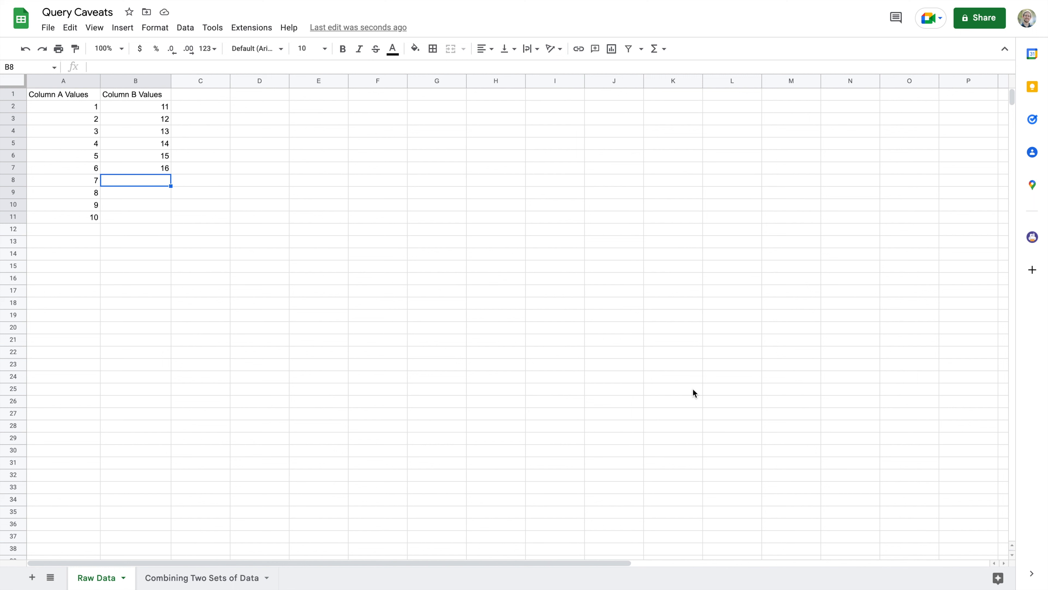
mouse_move(677, 346)
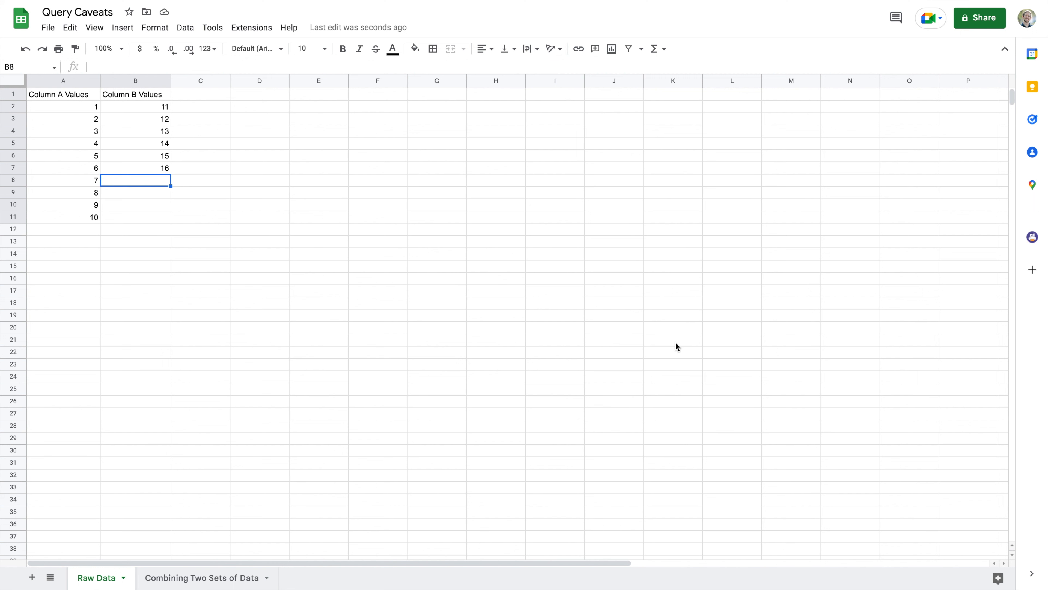
mouse_move(635, 243)
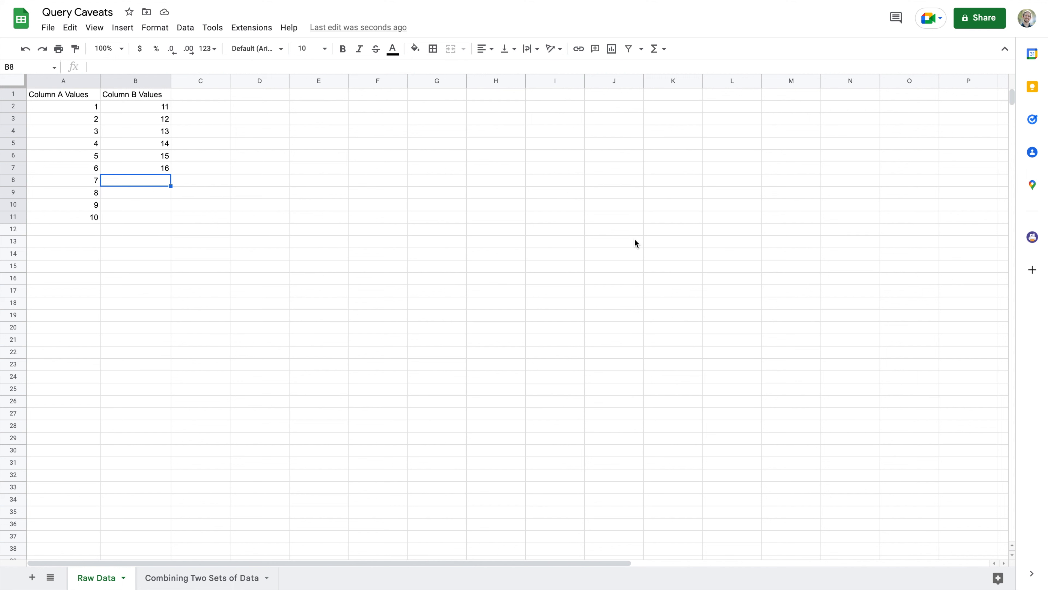
mouse_move(318, 352)
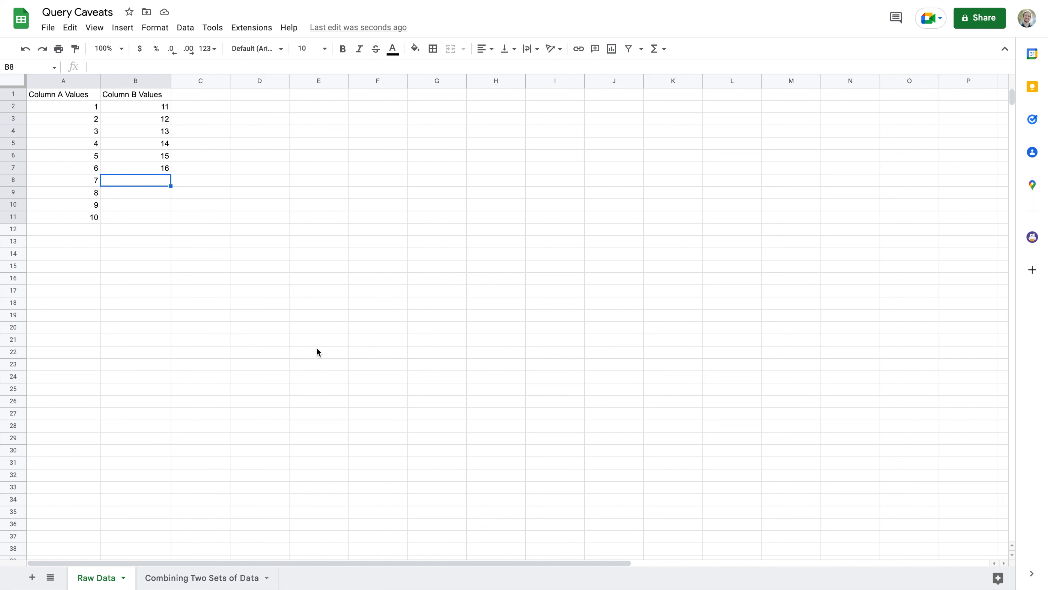
mouse_move(191, 554)
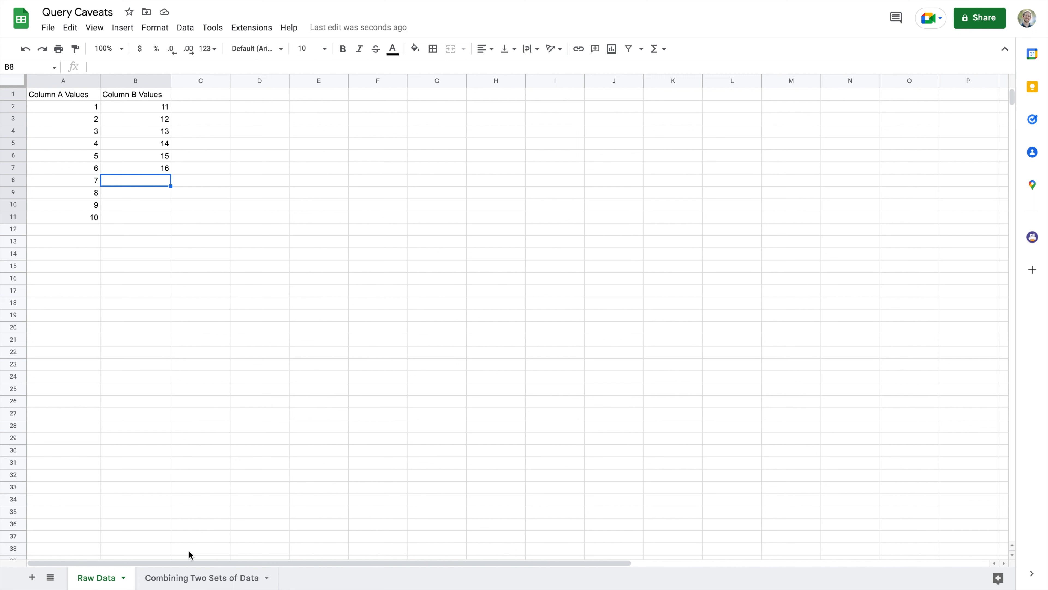
mouse_move(164, 487)
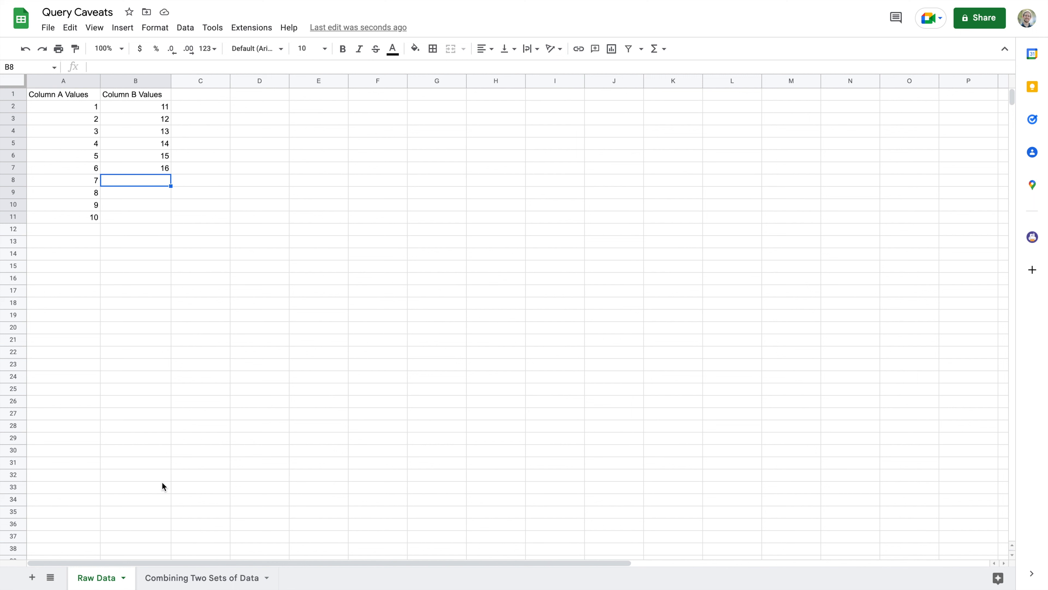
mouse_move(85, 186)
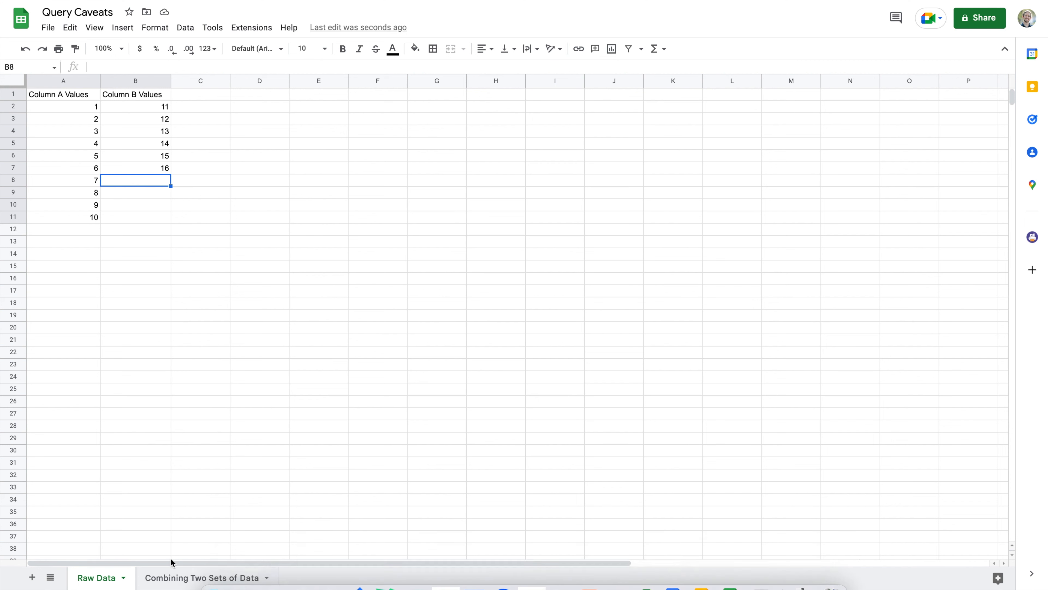
Switch to the Combining Two Sets of Data sheet after rechecking the Raw Data columns
left_click(202, 577)
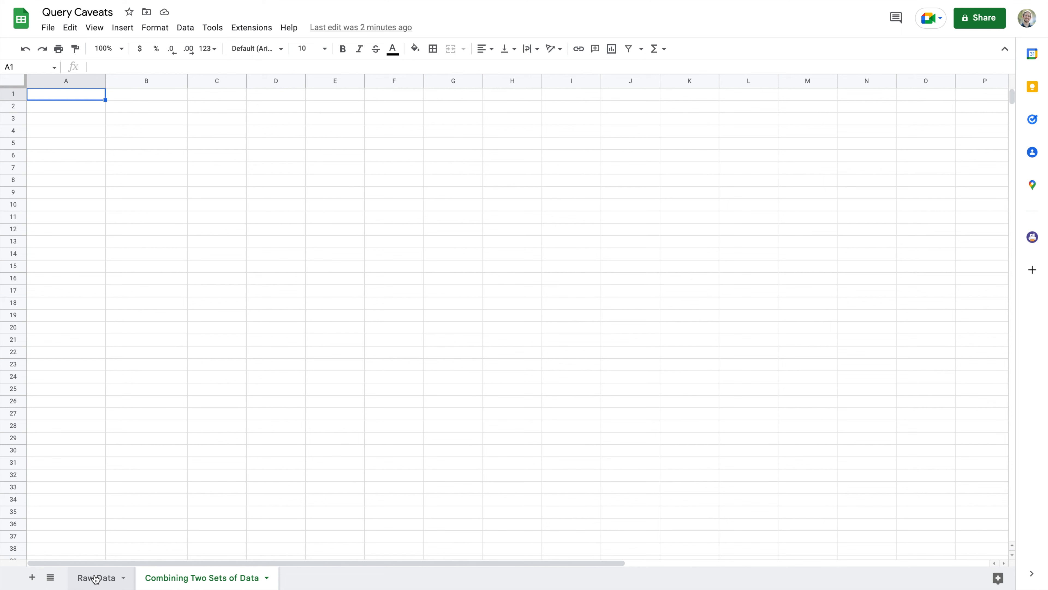
left_click(97, 577)
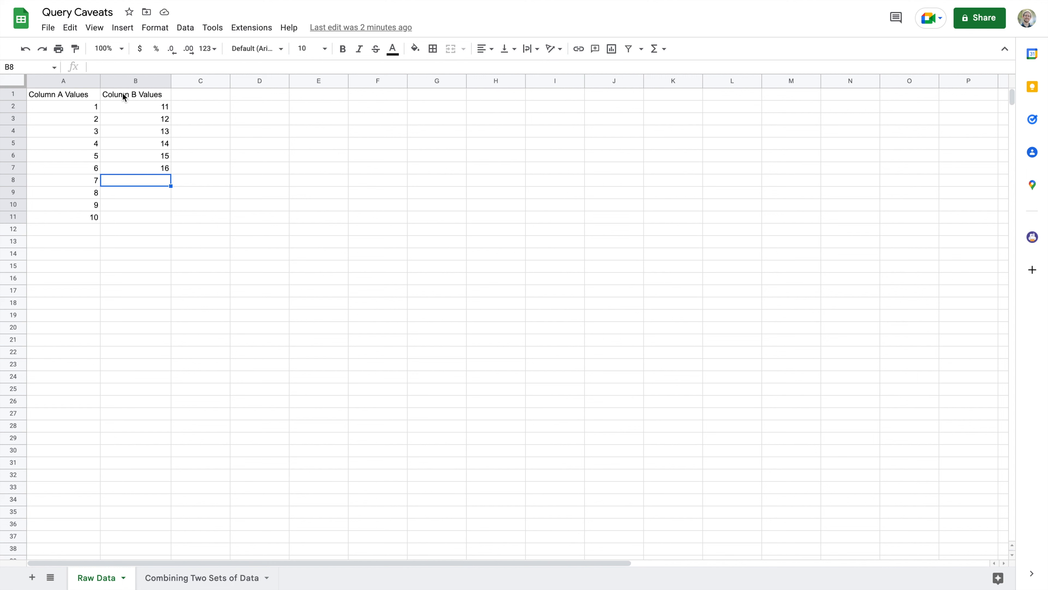
mouse_move(80, 112)
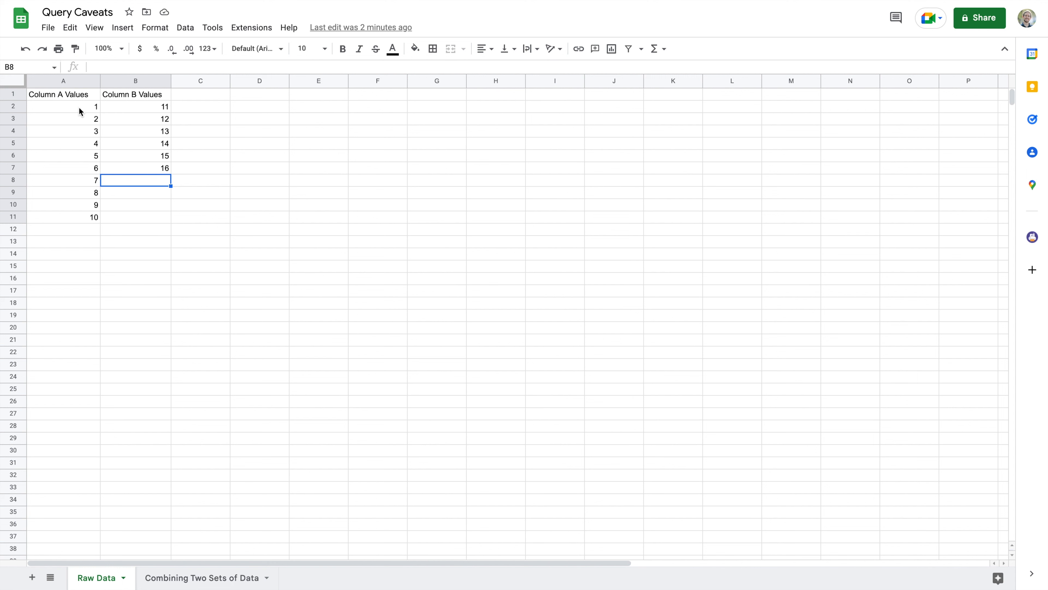
mouse_move(78, 224)
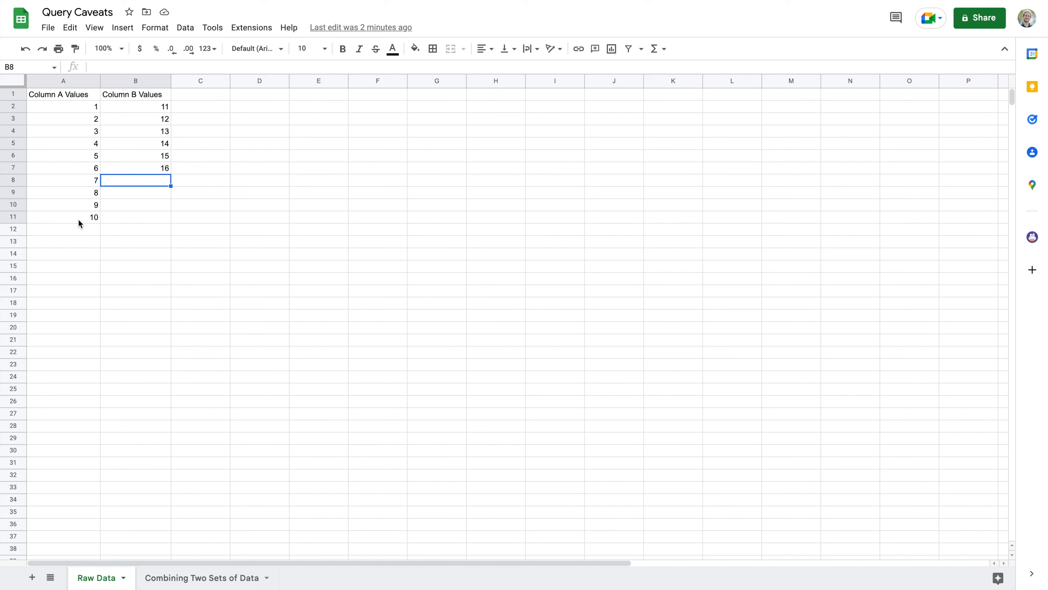
mouse_move(149, 378)
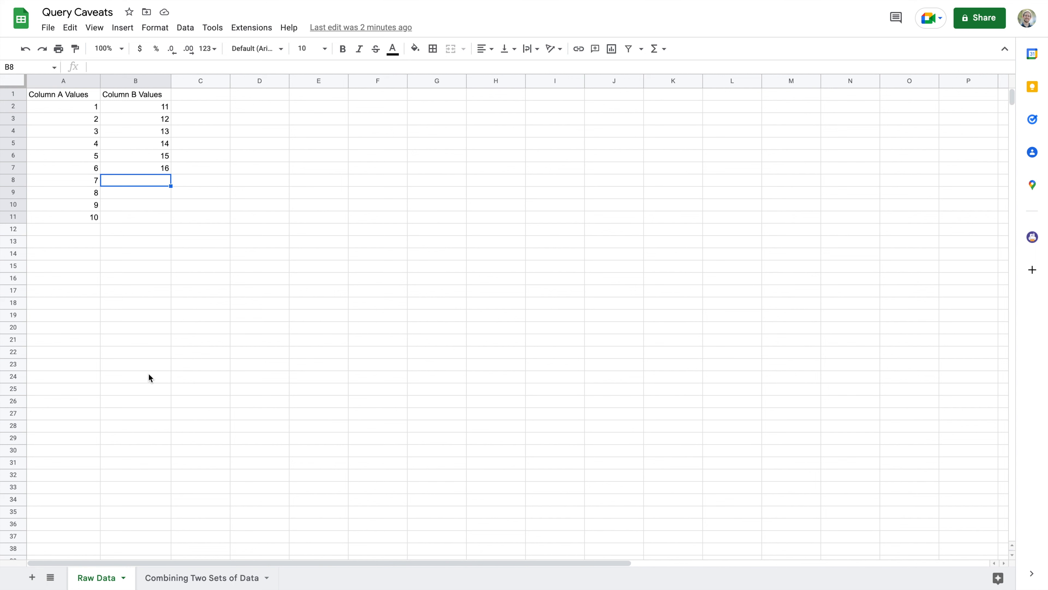
left_click(202, 577)
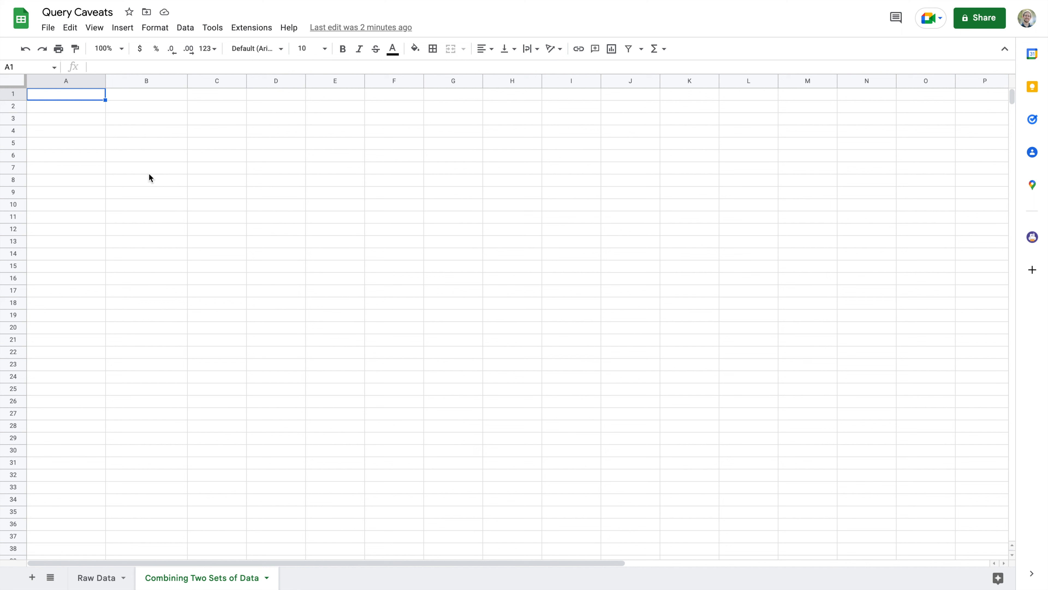
mouse_move(83, 101)
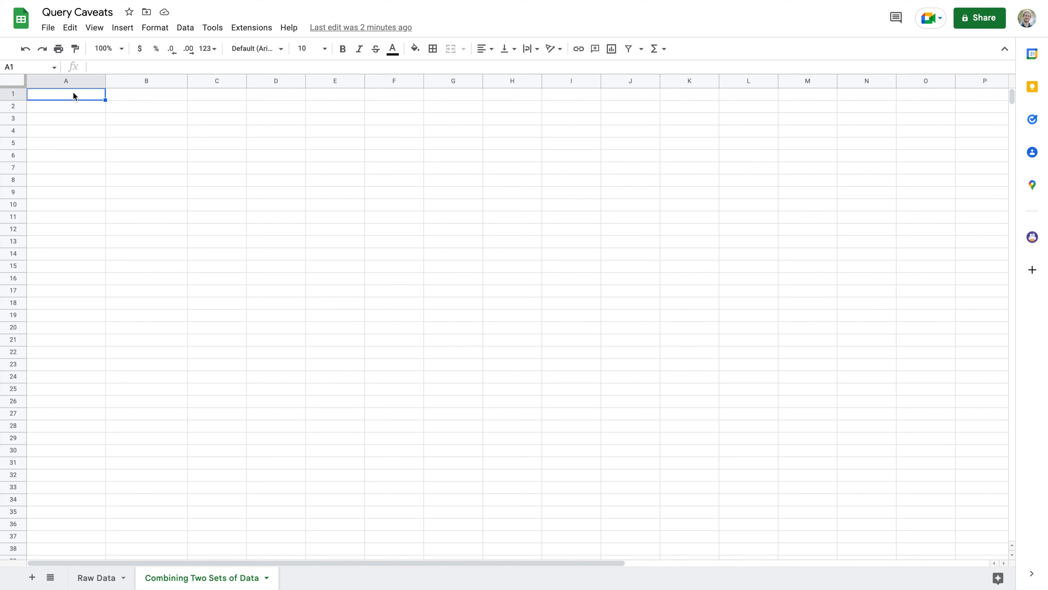
Enter =query('Raw Data'!A:B,"SELECT *", 1) in A1 to pull both raw columns
type("=q")
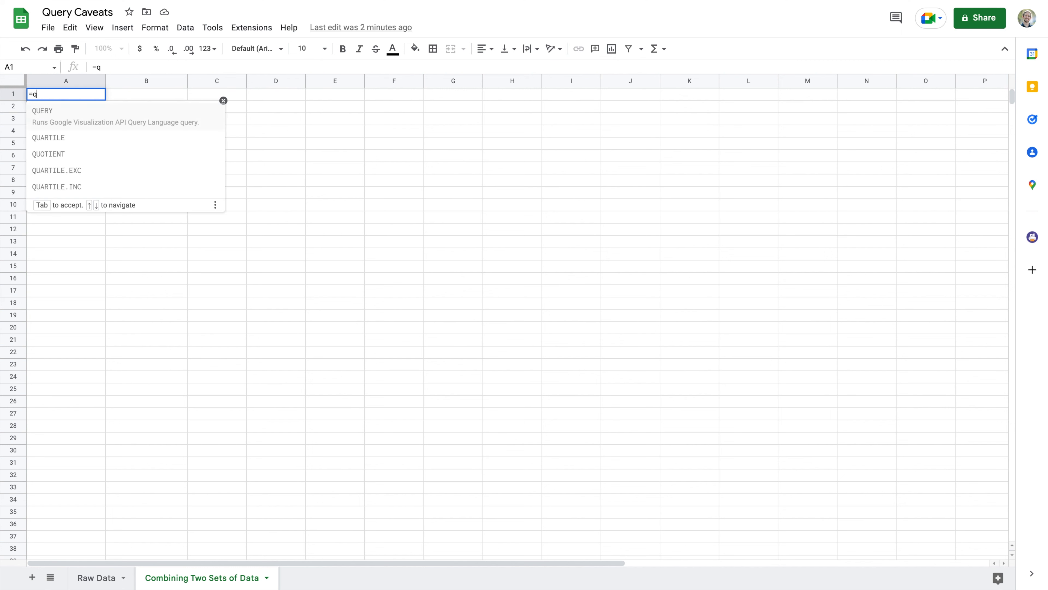
type("uery(")
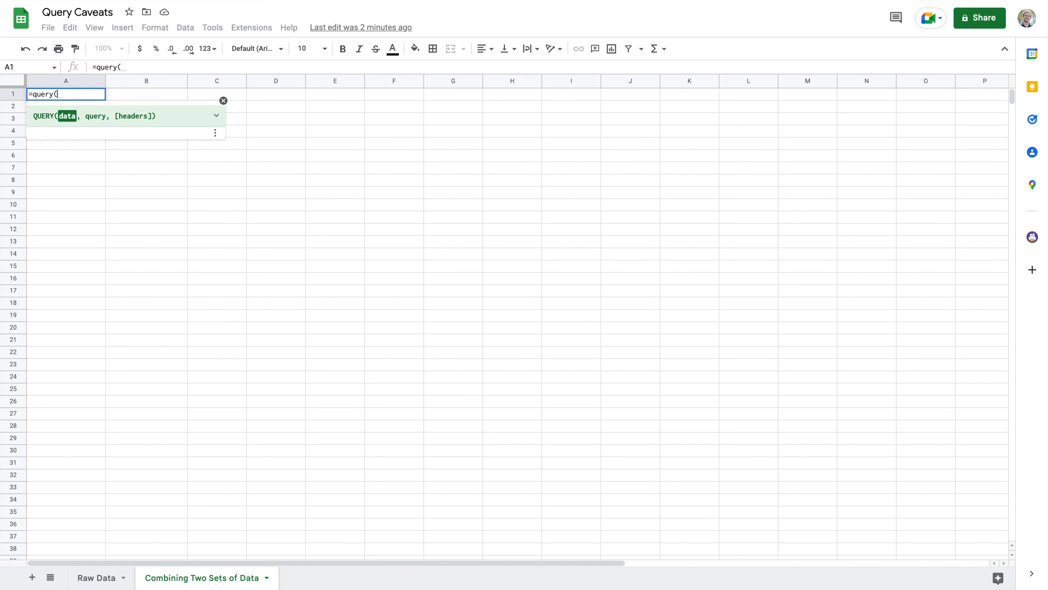
mouse_move(89, 209)
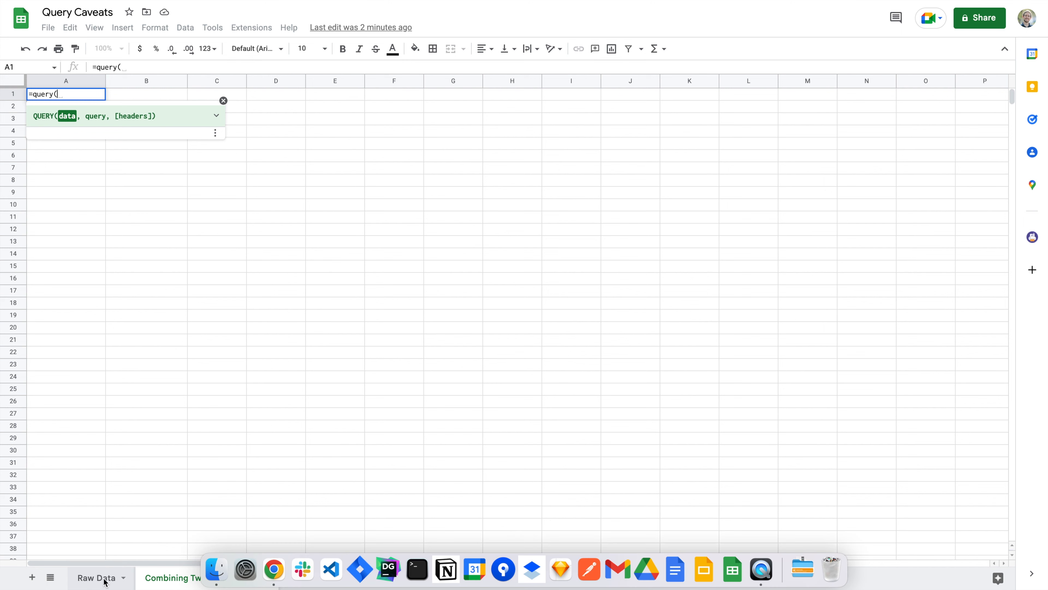
left_click(202, 578)
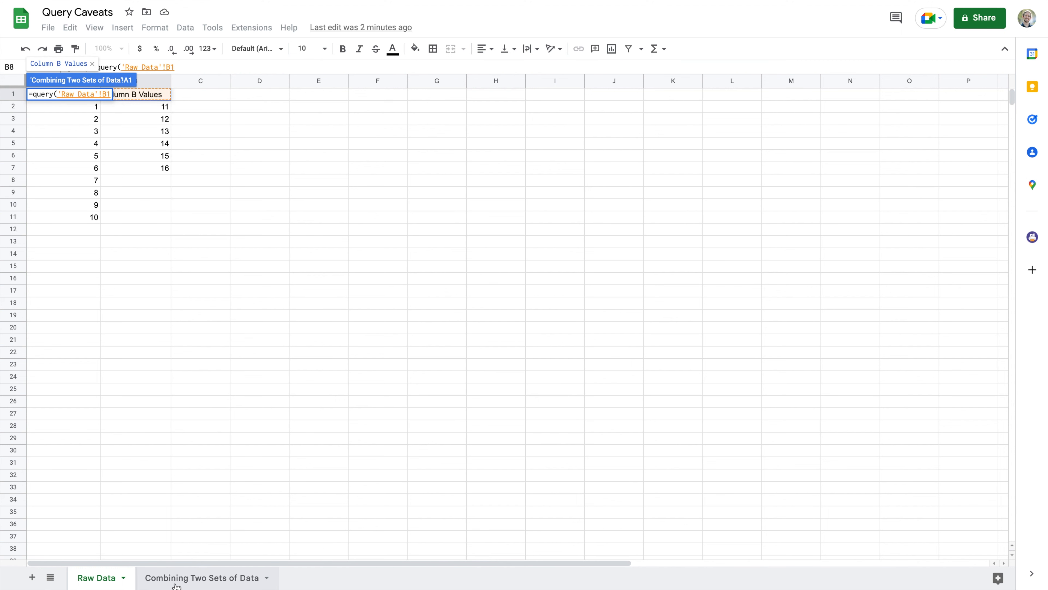
left_click(202, 578)
type("A:")
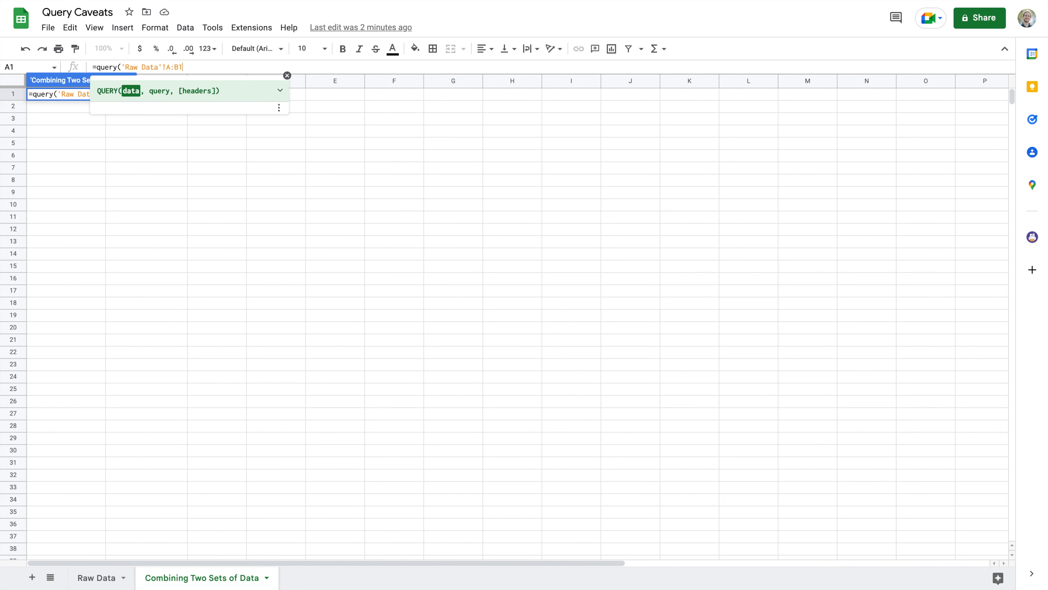
type(",\"")
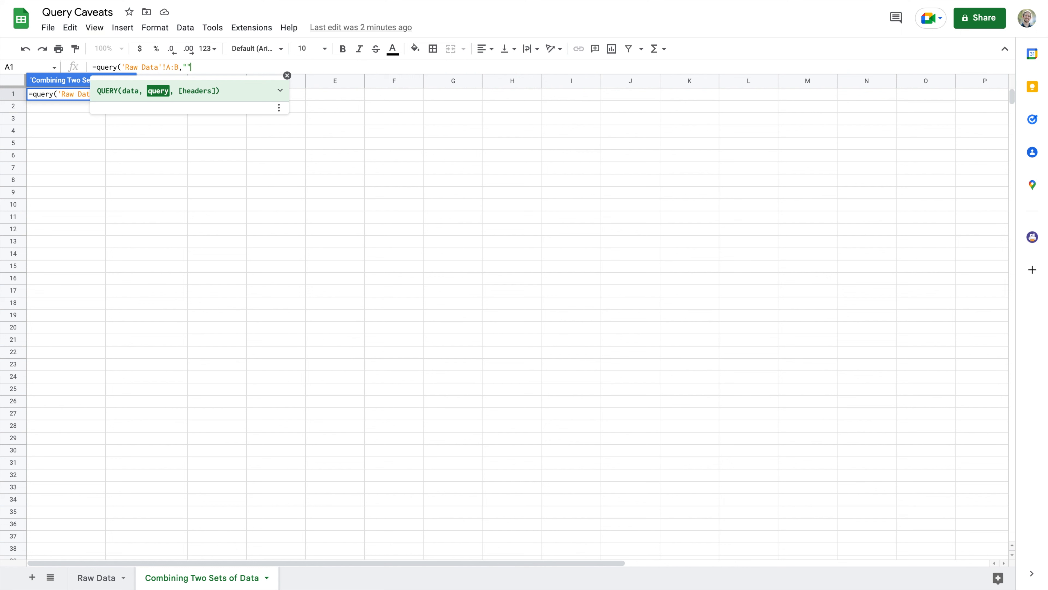
type("SELECT *")
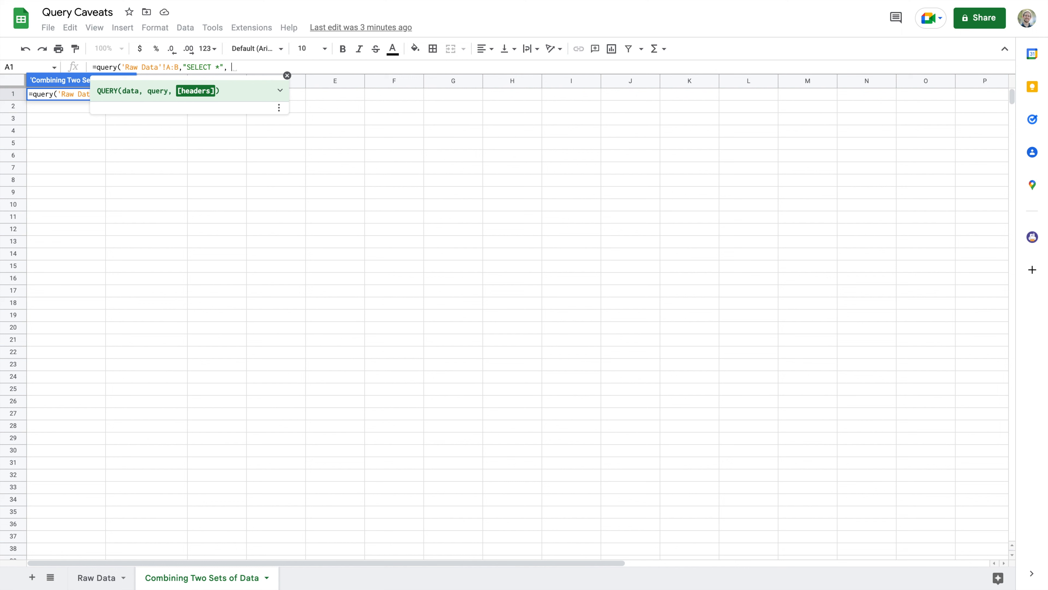
type("1)")
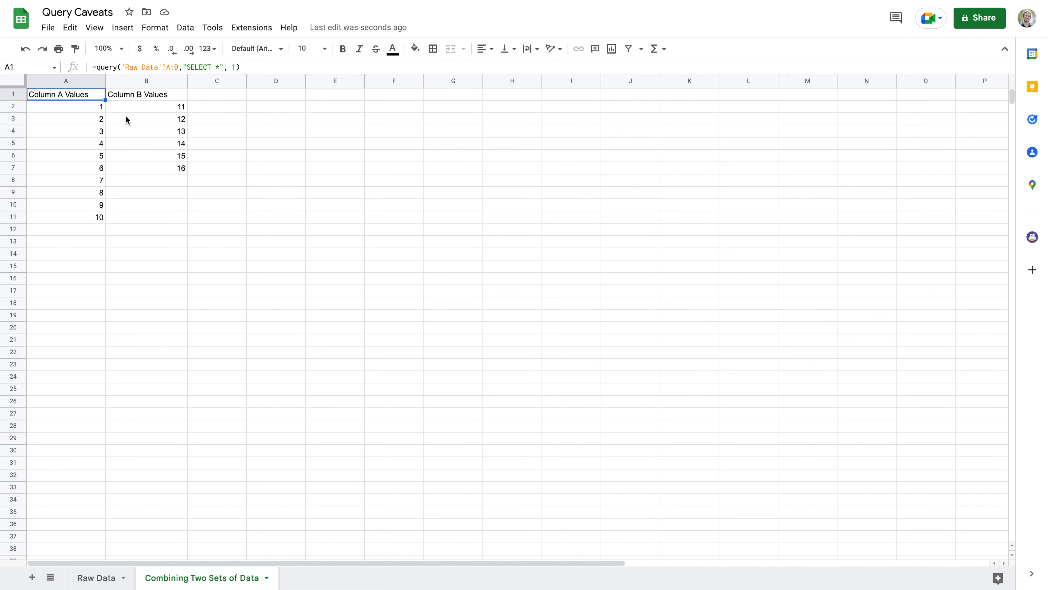
mouse_move(160, 104)
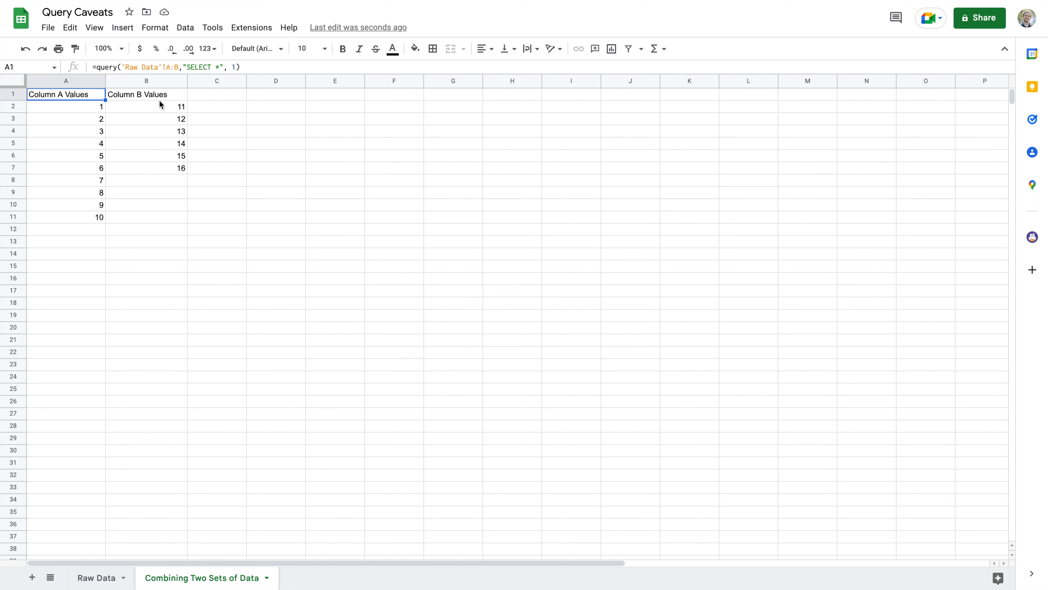
mouse_move(213, 98)
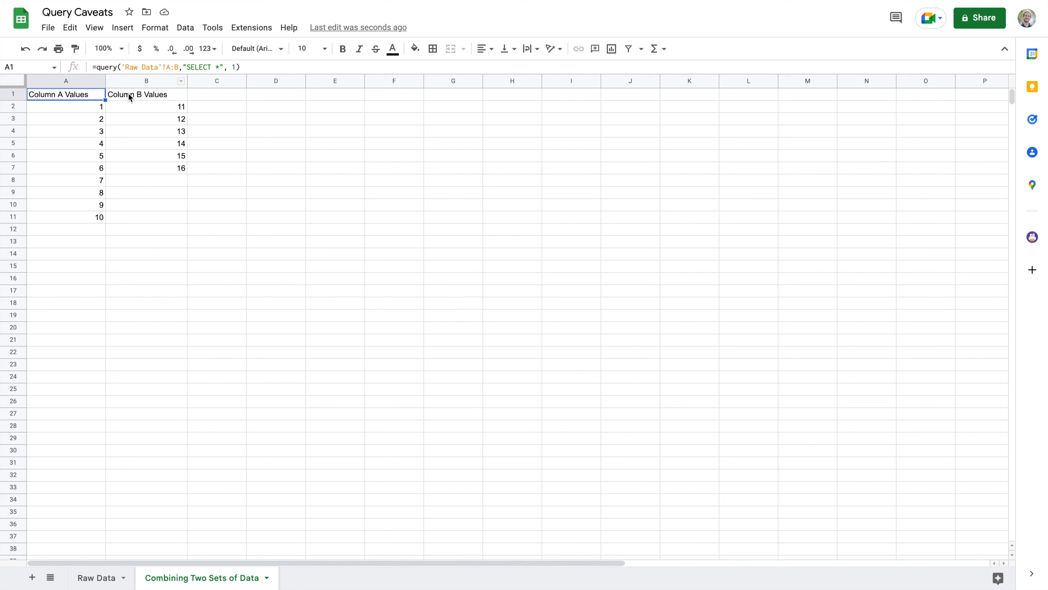
Change the QUERY to read 'Raw Data'!A2:B with 0 header rows
double_click(59, 93)
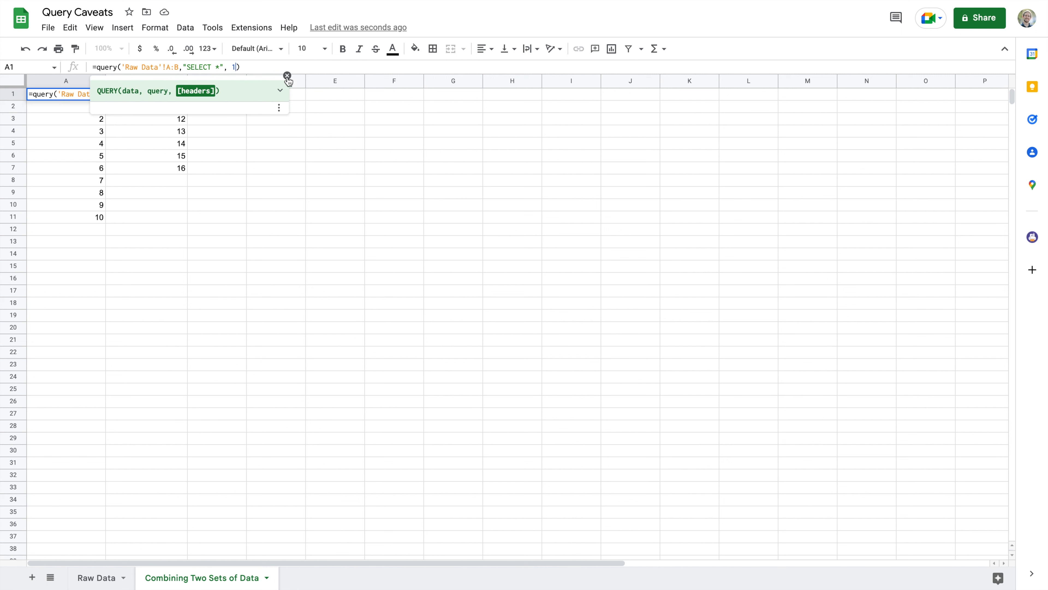
type("0")
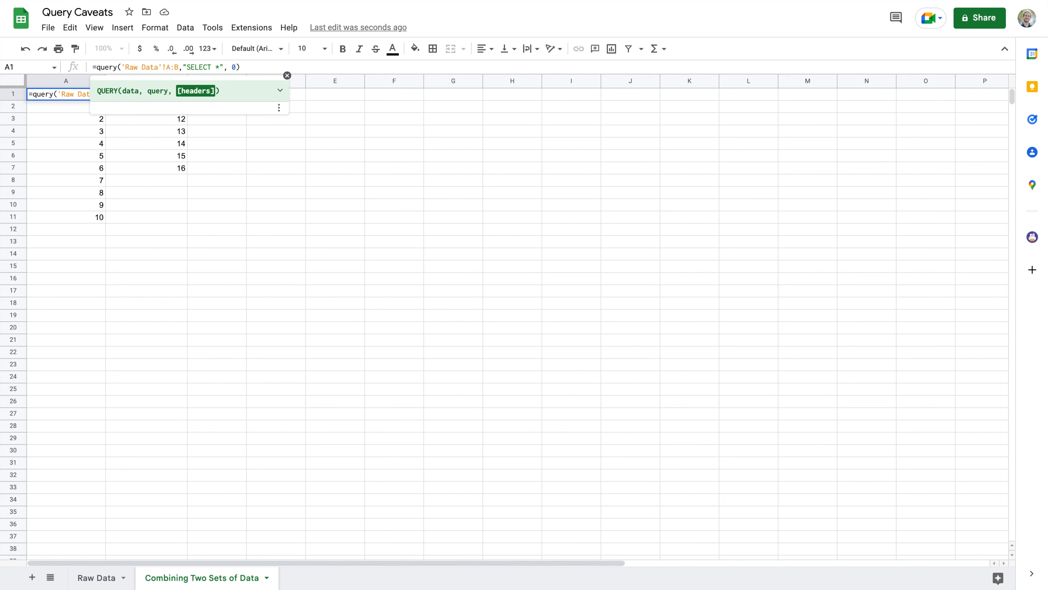
key("enter")
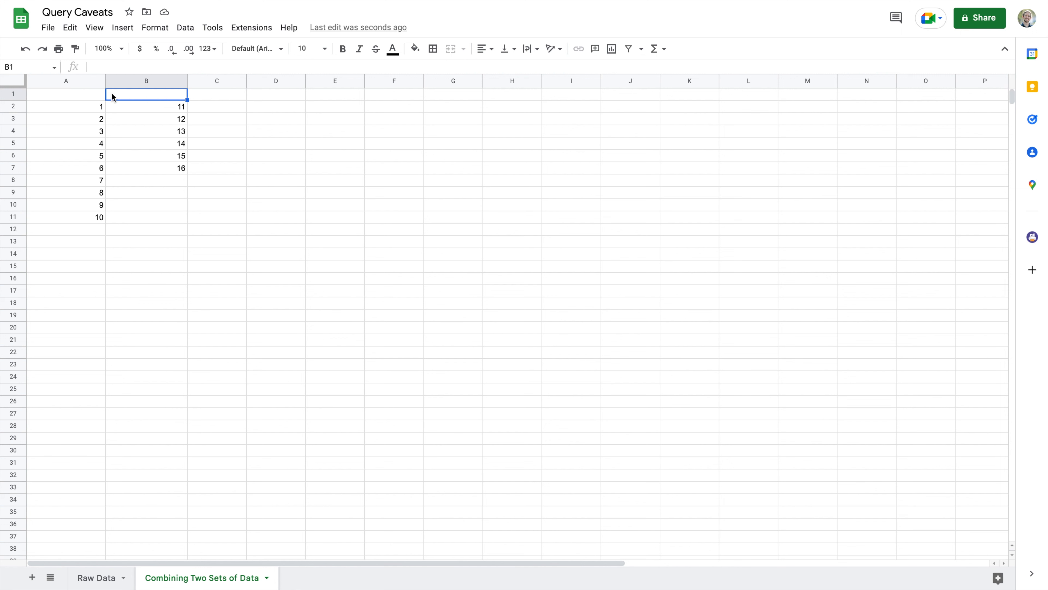
left_click(65, 94)
type("=query('Raw Data'!A2:B,\"SELECT *\", 0)")
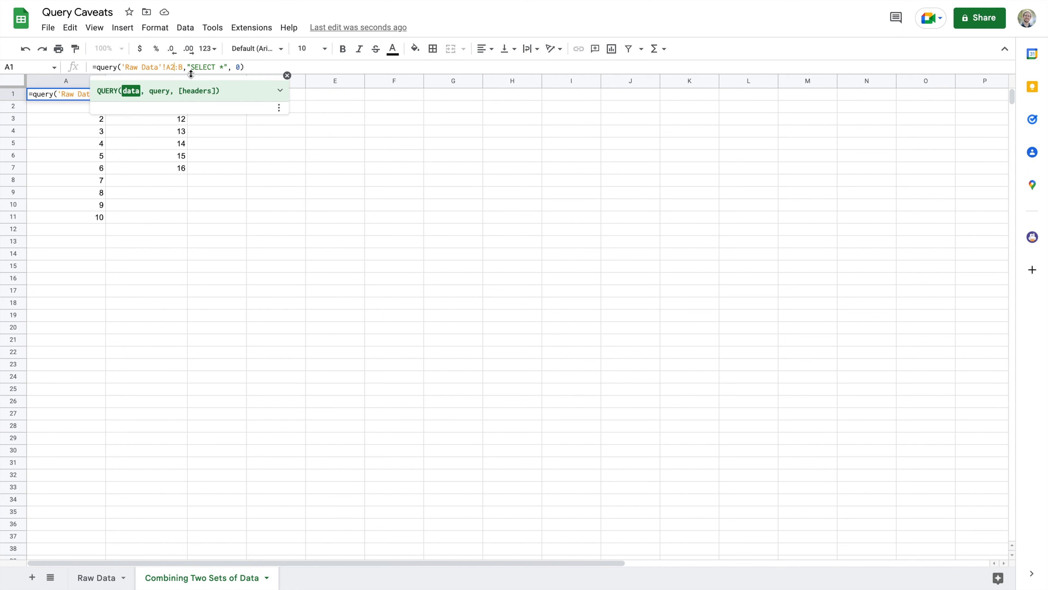
mouse_move(61, 490)
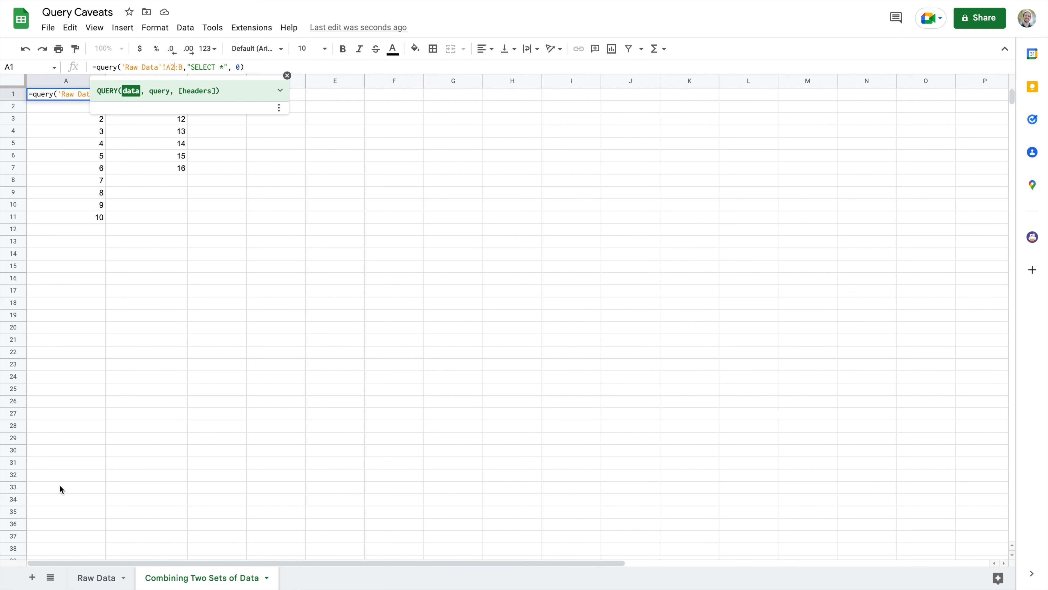
mouse_move(221, 306)
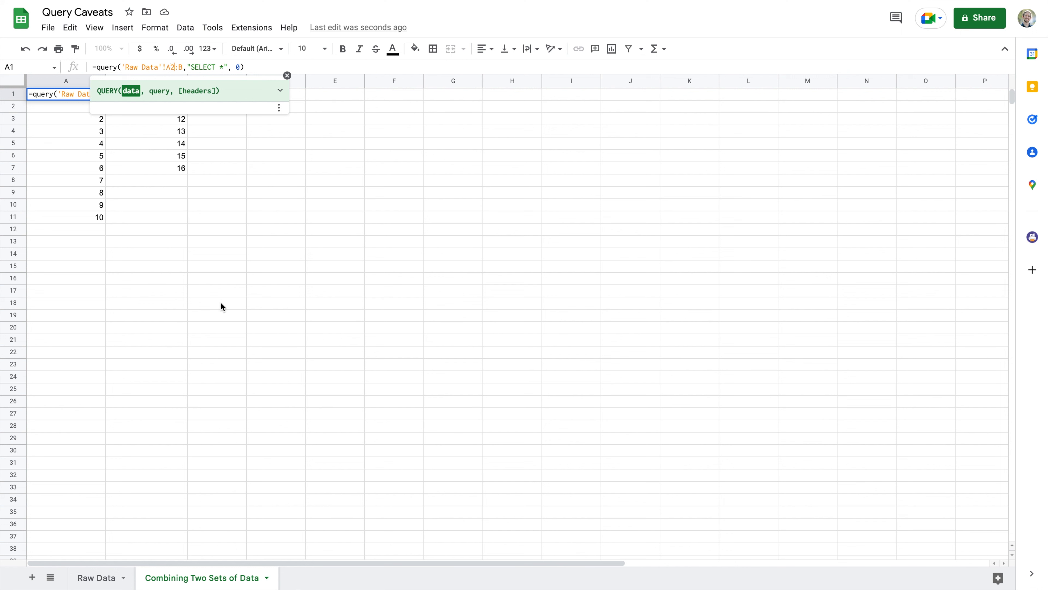
key("enter")
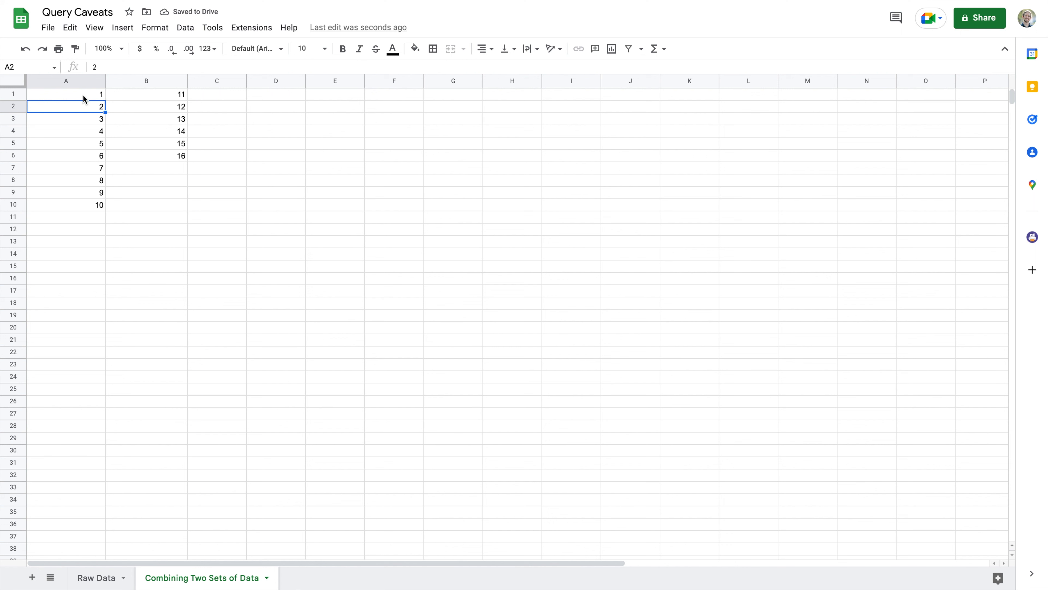
mouse_move(155, 101)
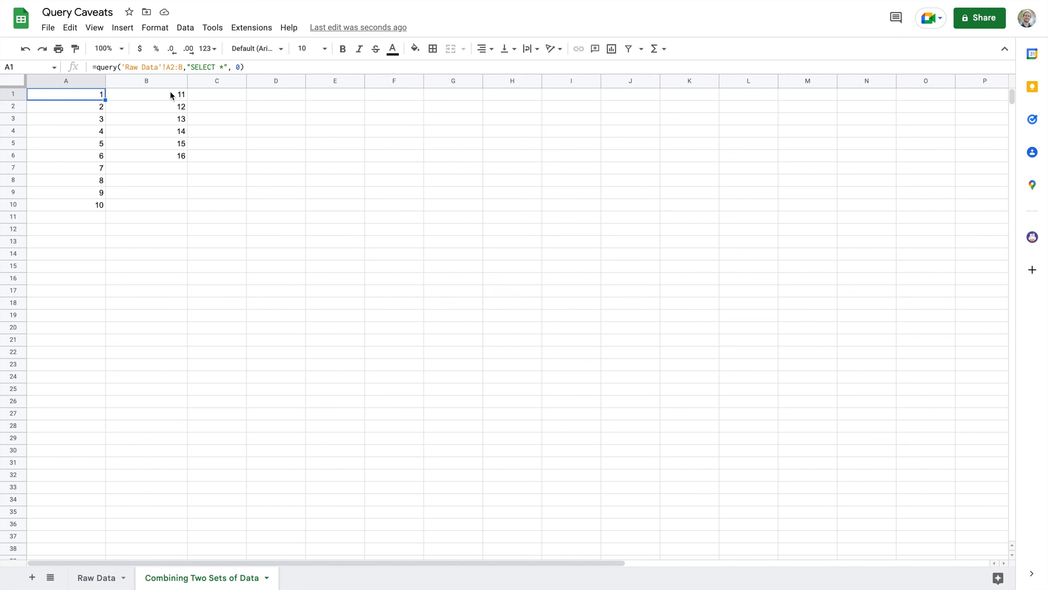
mouse_move(153, 176)
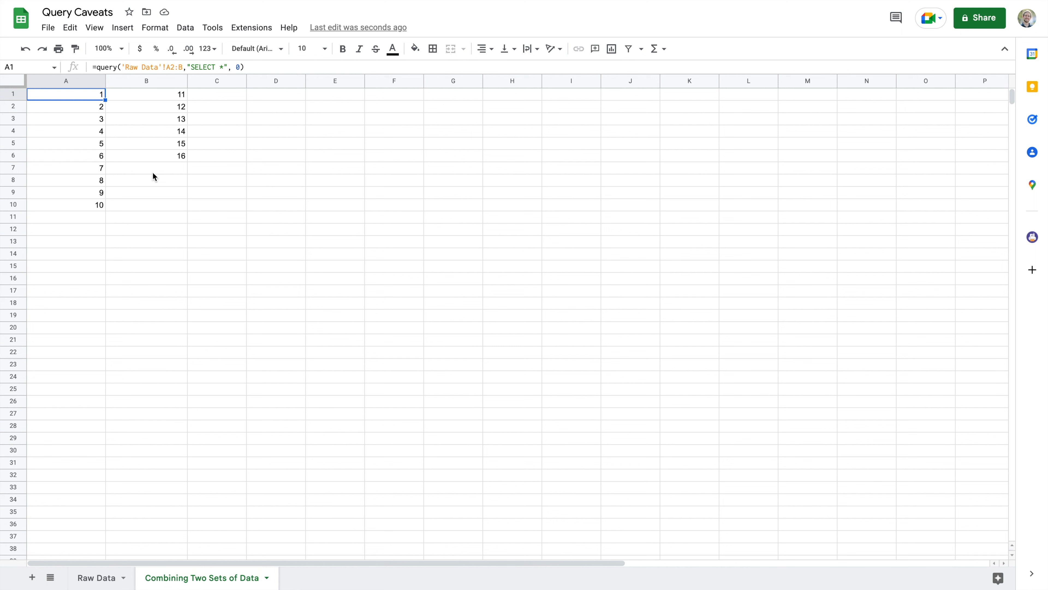
mouse_move(134, 104)
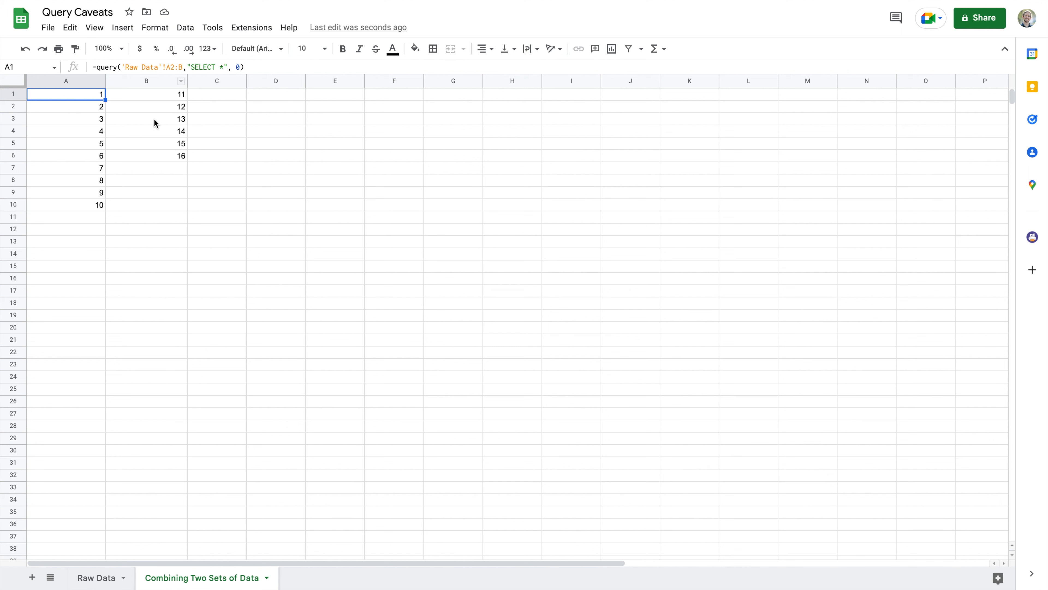
mouse_move(150, 125)
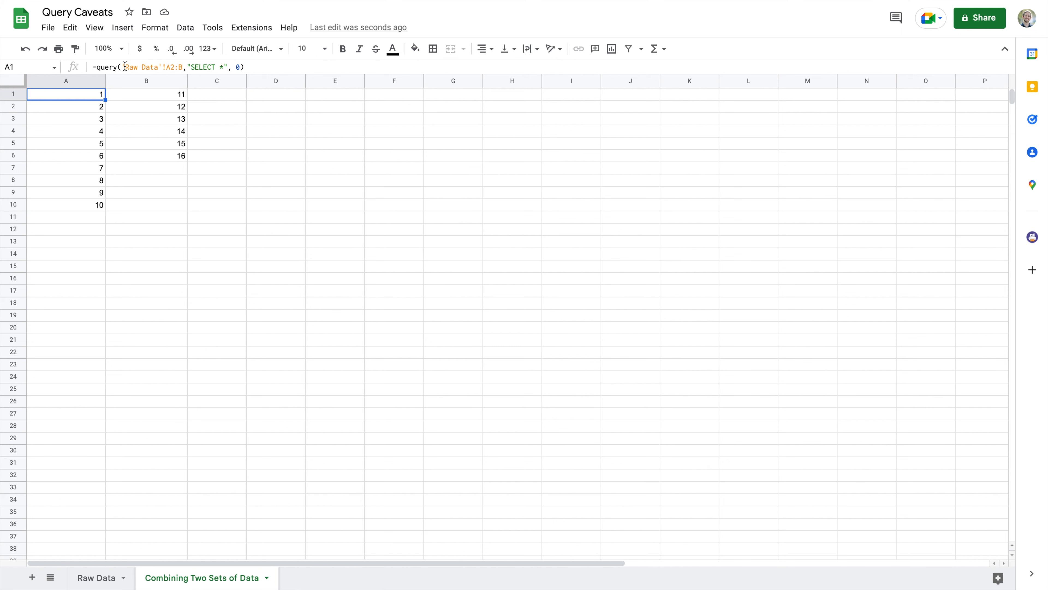
Rewrite the data as {'Raw Data'!A2:A; 'Raw Data'!B2:B} with "SELECT Col1"
double_click(65, 93)
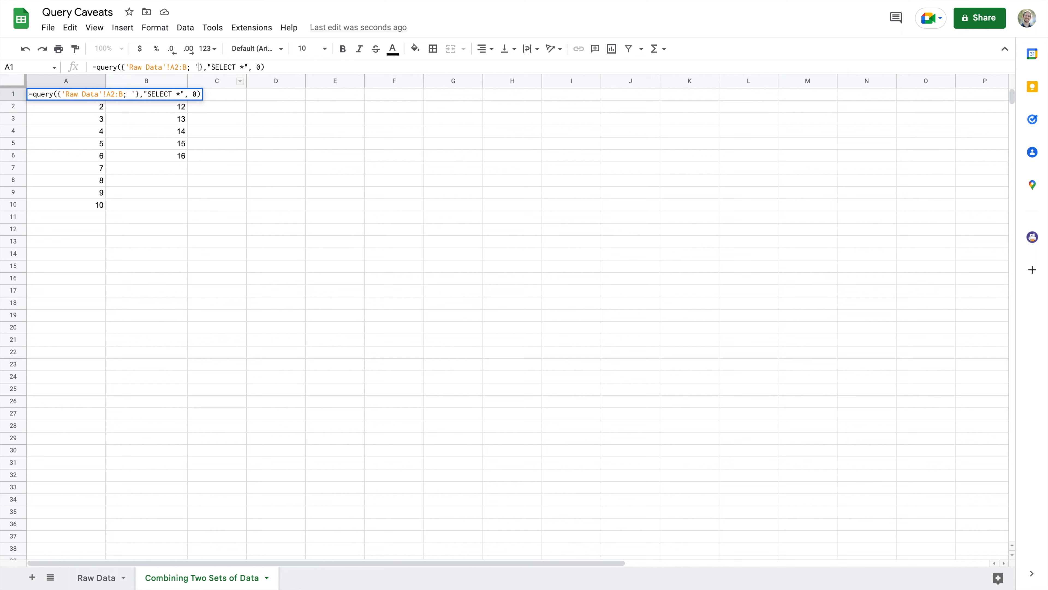
type("Raw Data'!B2:B")
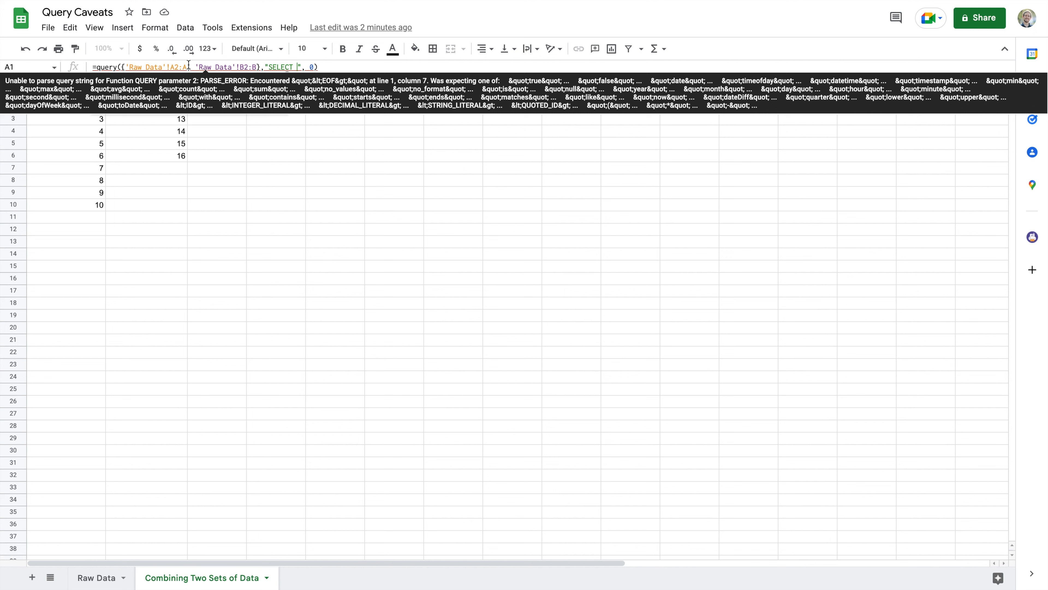
mouse_move(192, 66)
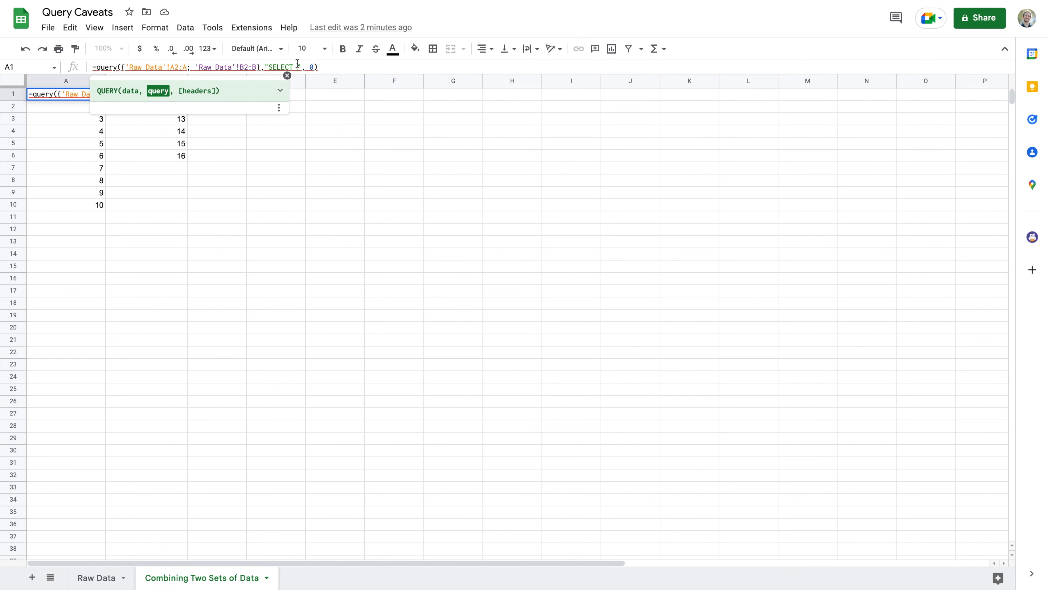
mouse_move(298, 63)
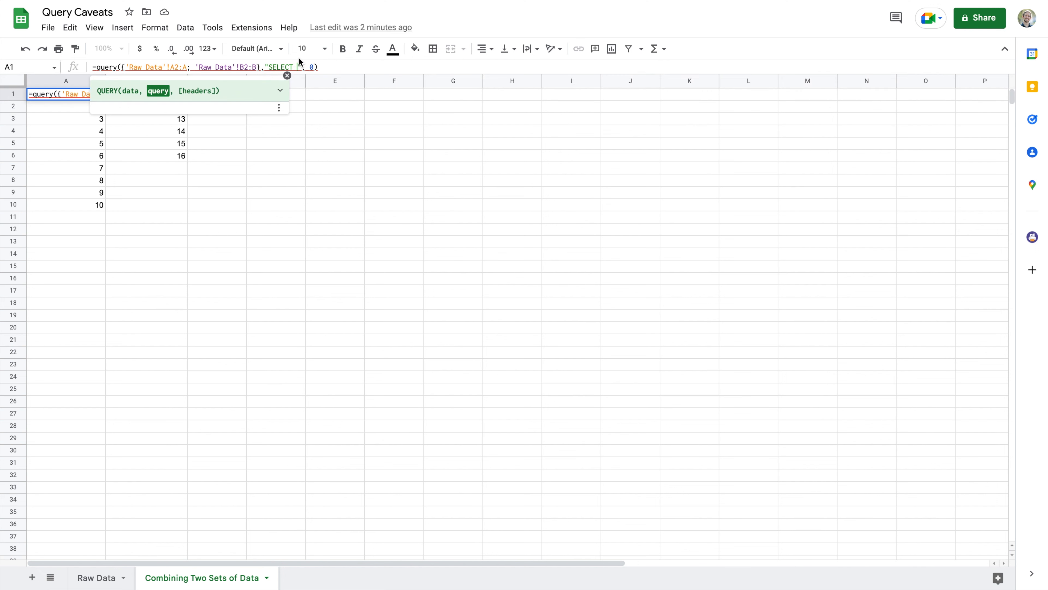
type("Col")
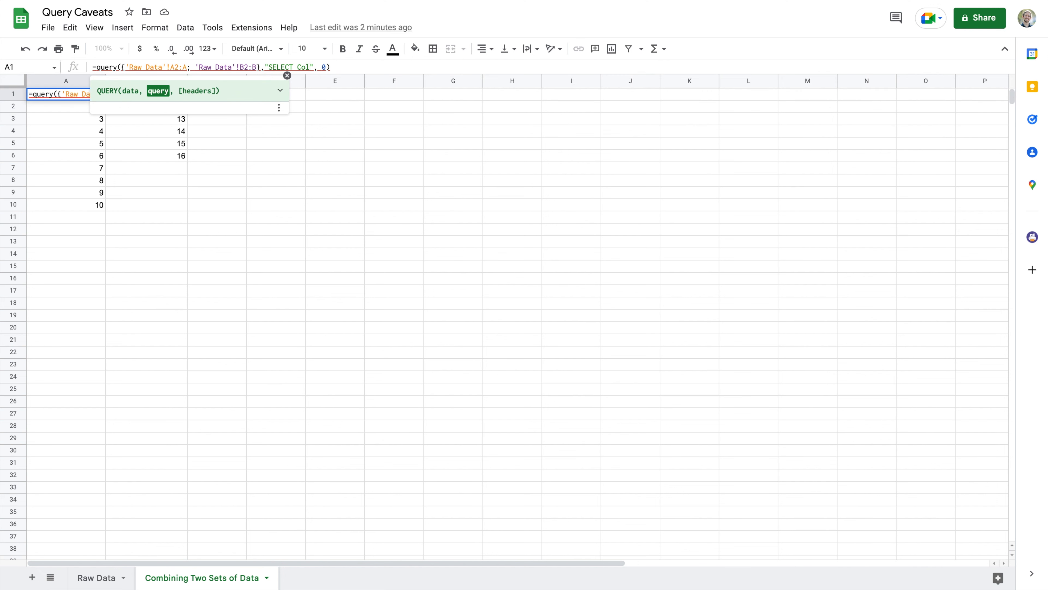
type("1")
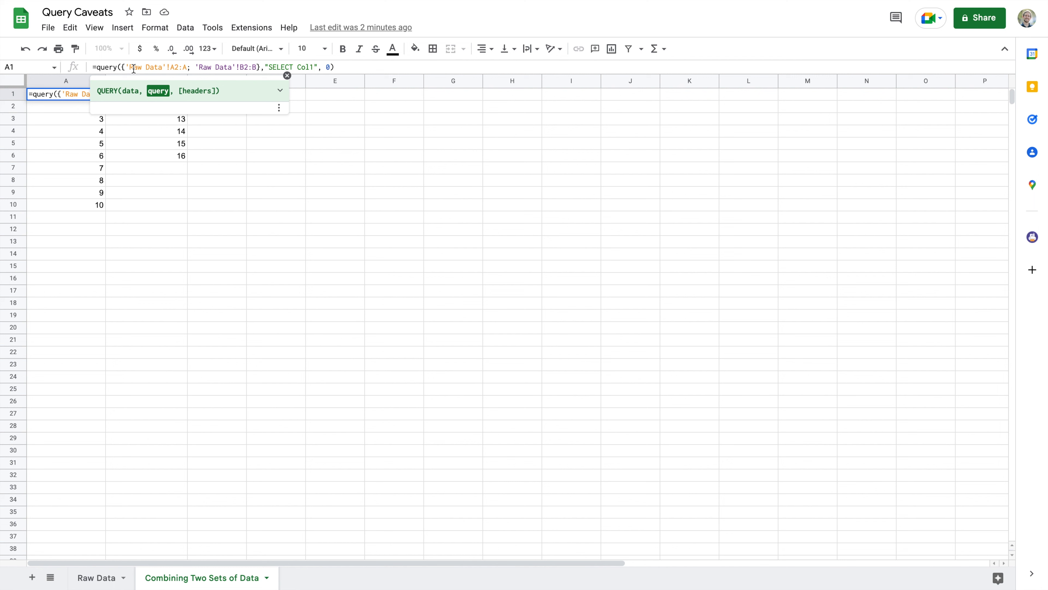
mouse_move(78, 112)
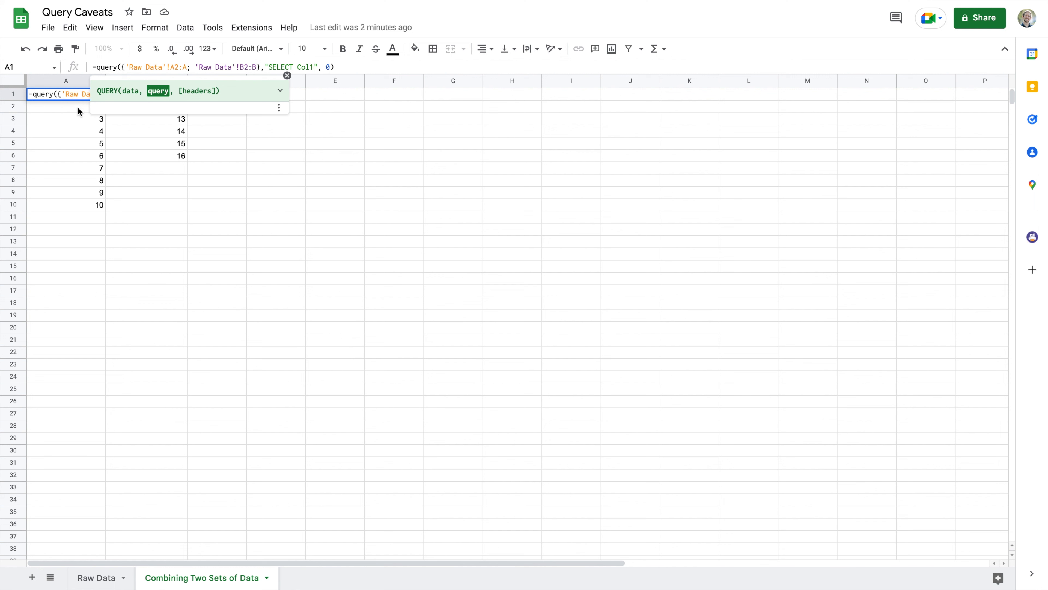
mouse_move(86, 199)
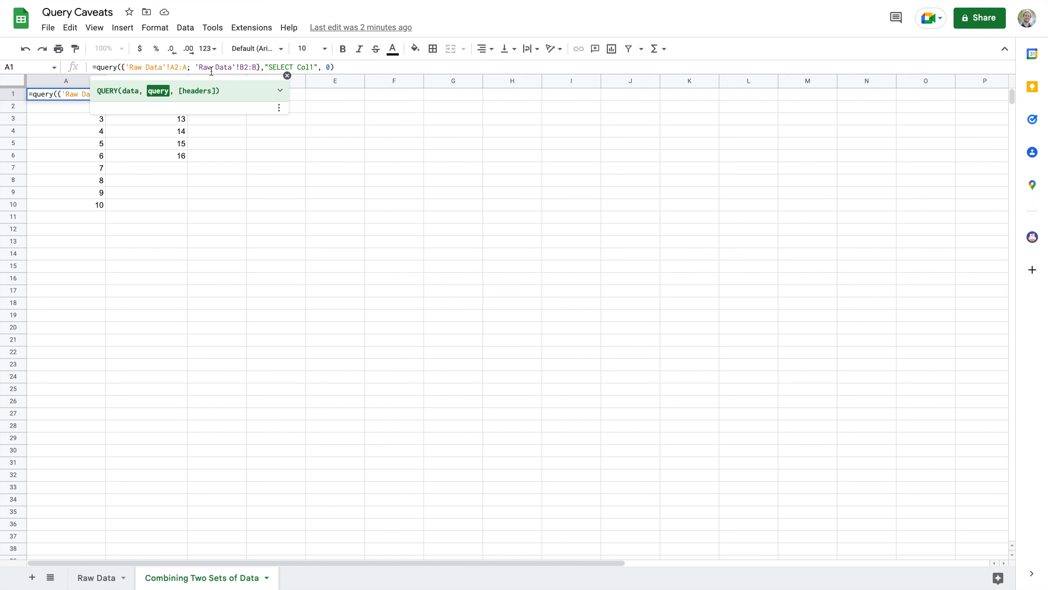
mouse_move(304, 61)
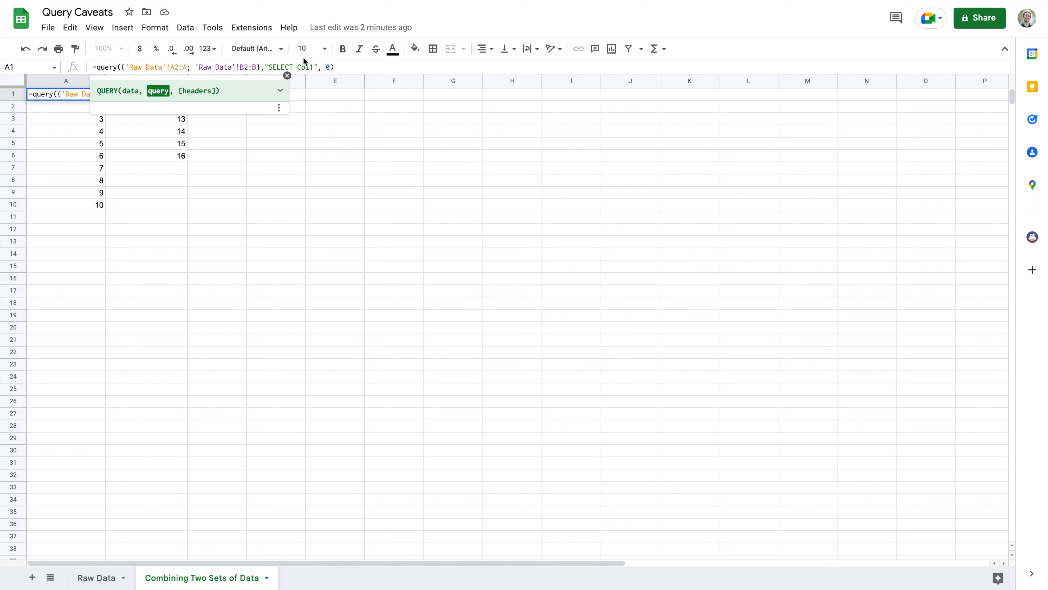
mouse_move(321, 100)
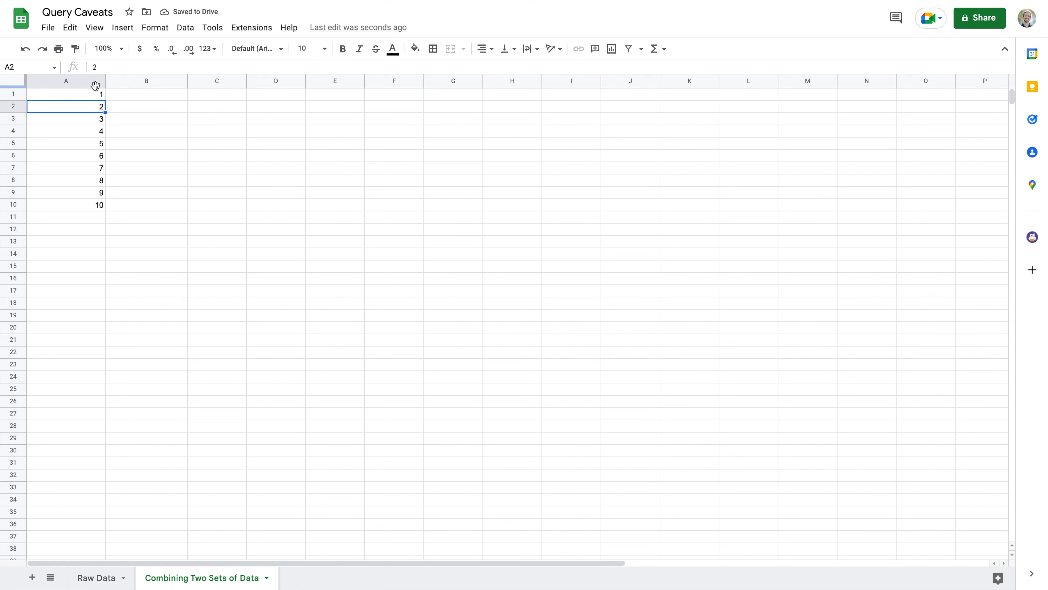
left_click(65, 93)
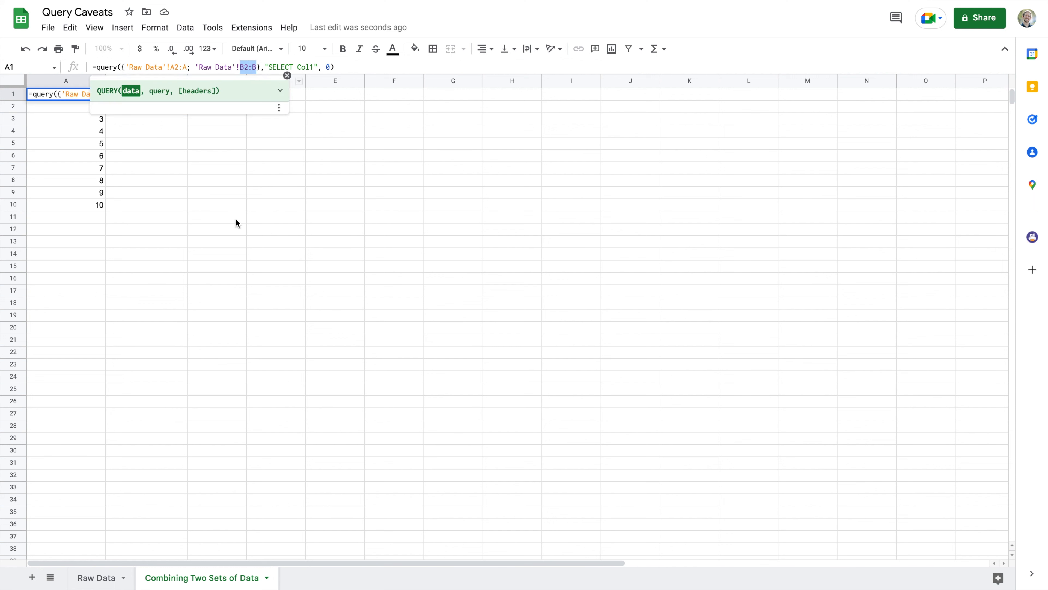
left_click(97, 577)
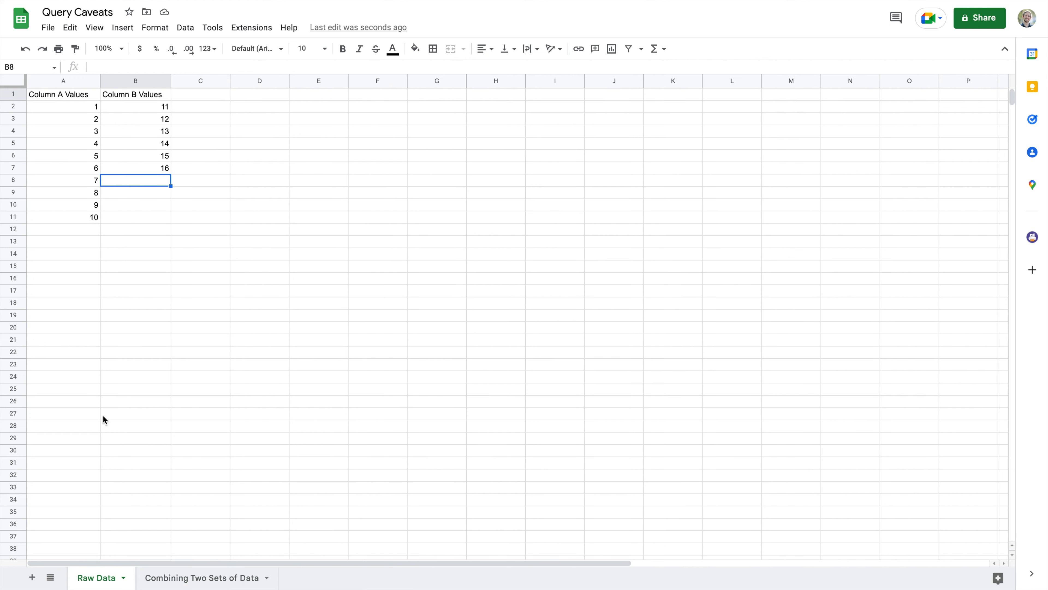
left_click_drag(135, 105, 135, 168)
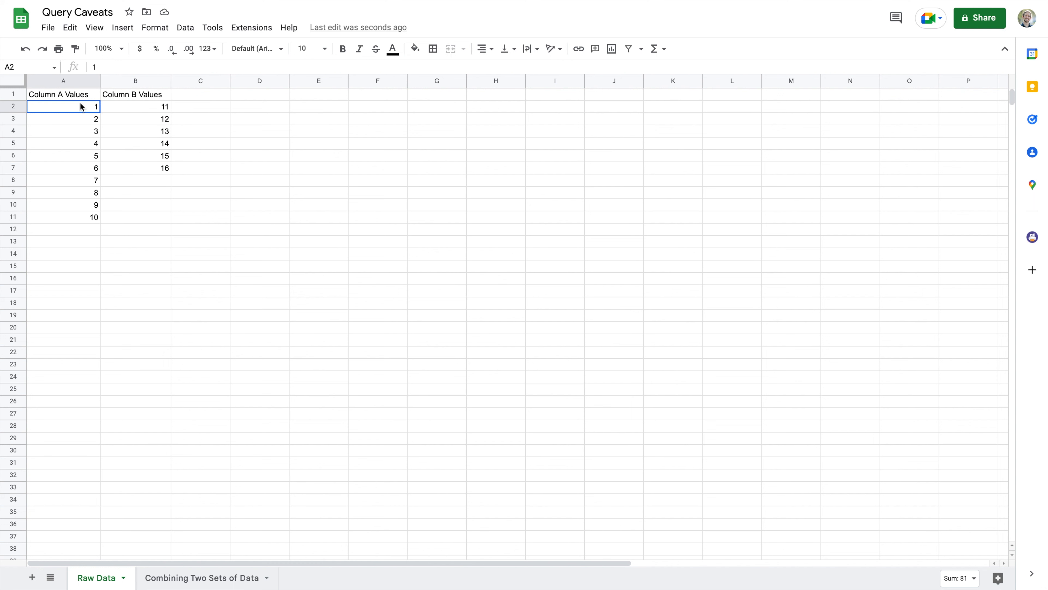
left_click_drag(63, 107, 63, 217)
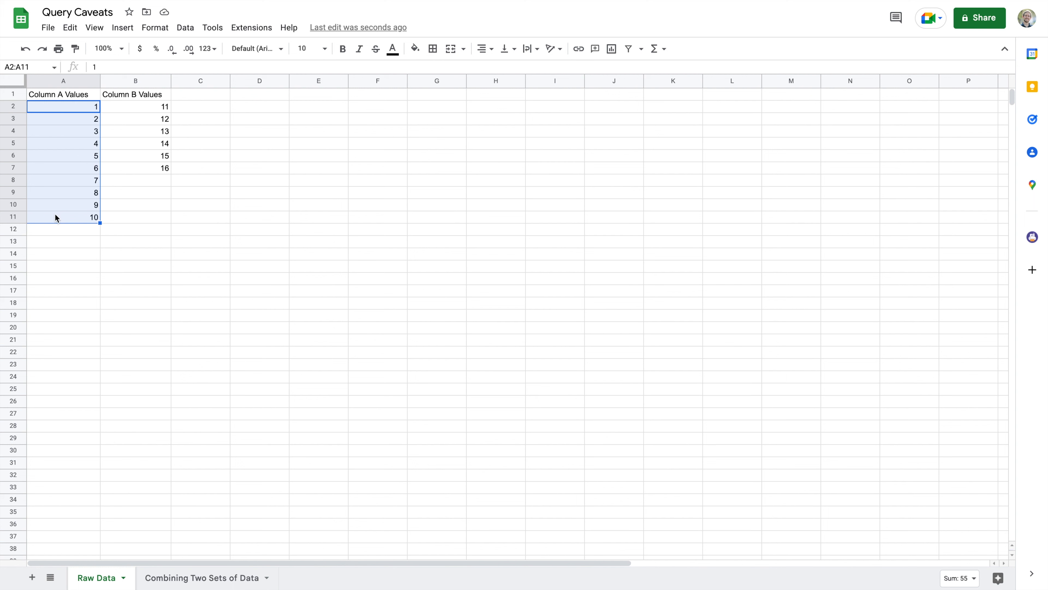
mouse_move(67, 223)
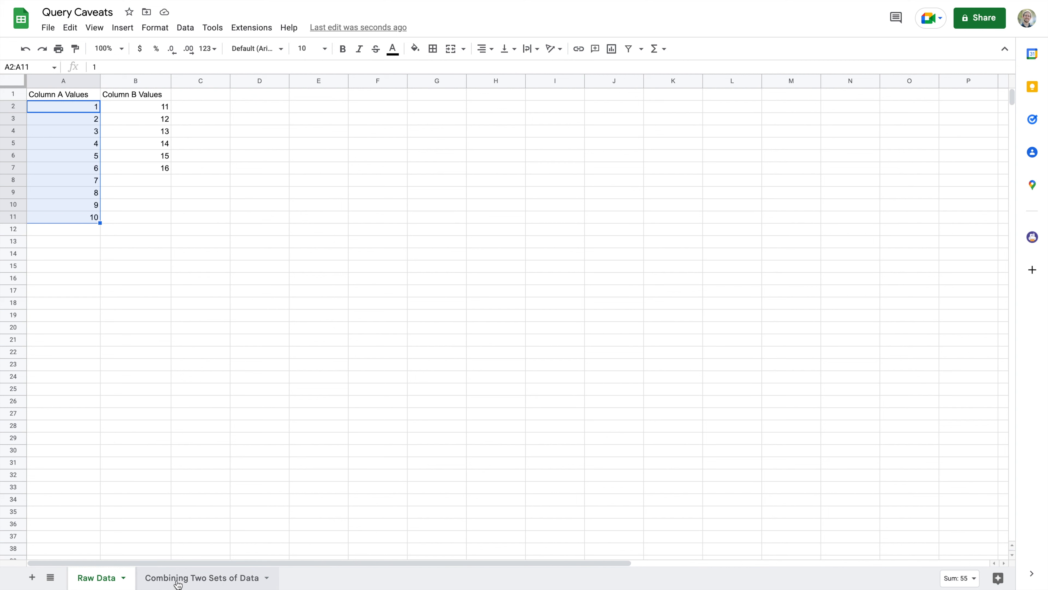
left_click(200, 578)
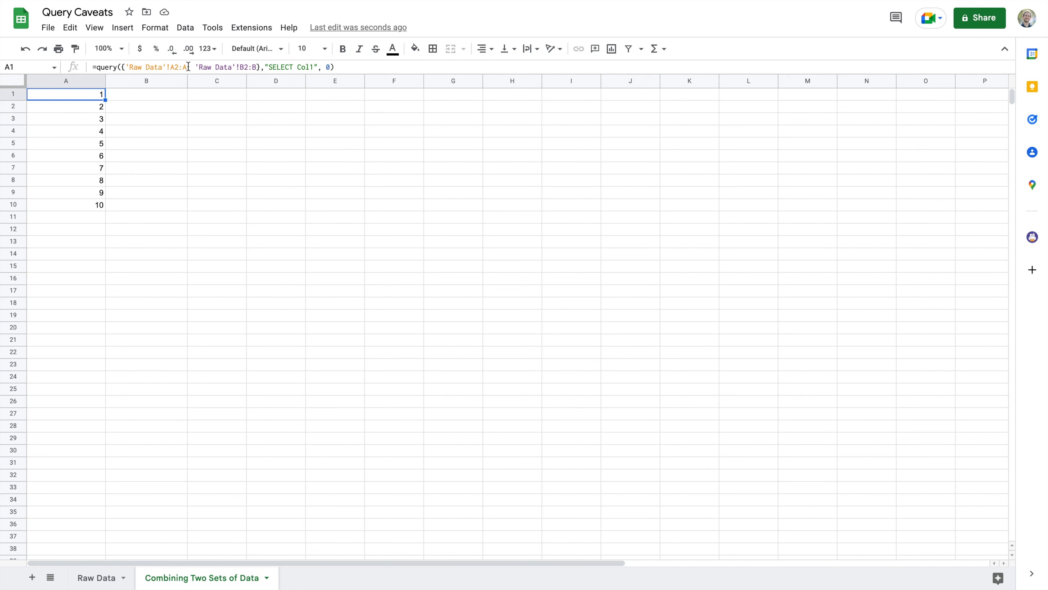
left_click(178, 66)
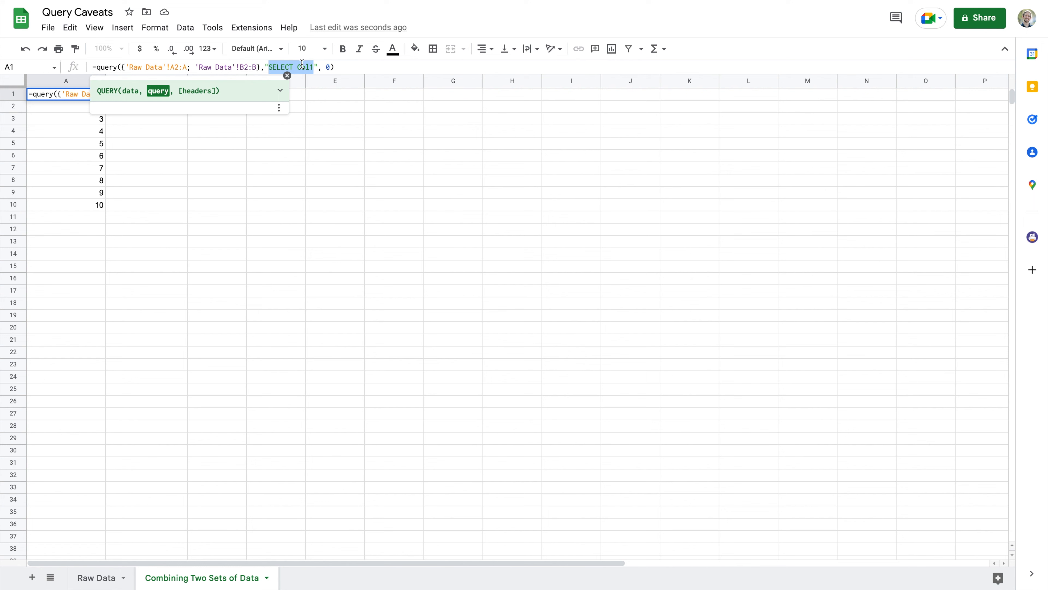
left_click(97, 577)
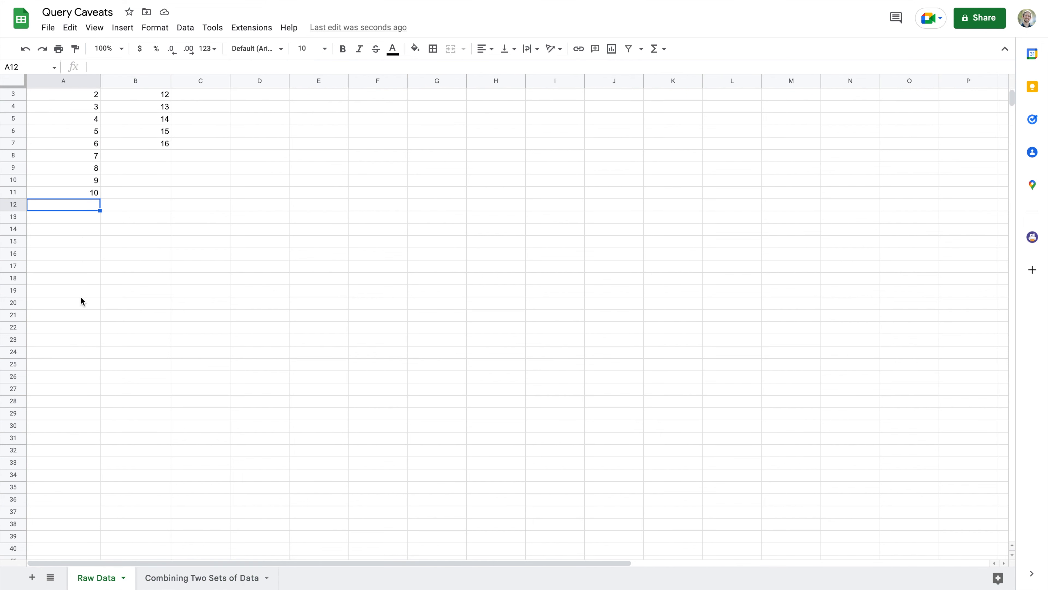
scroll("down", 3)
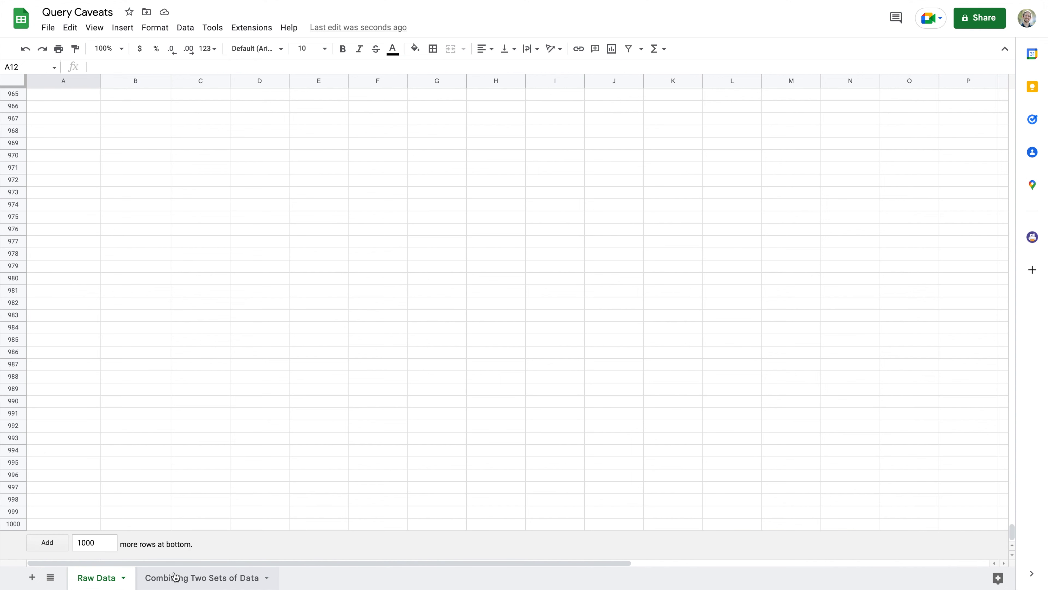
left_click(201, 578)
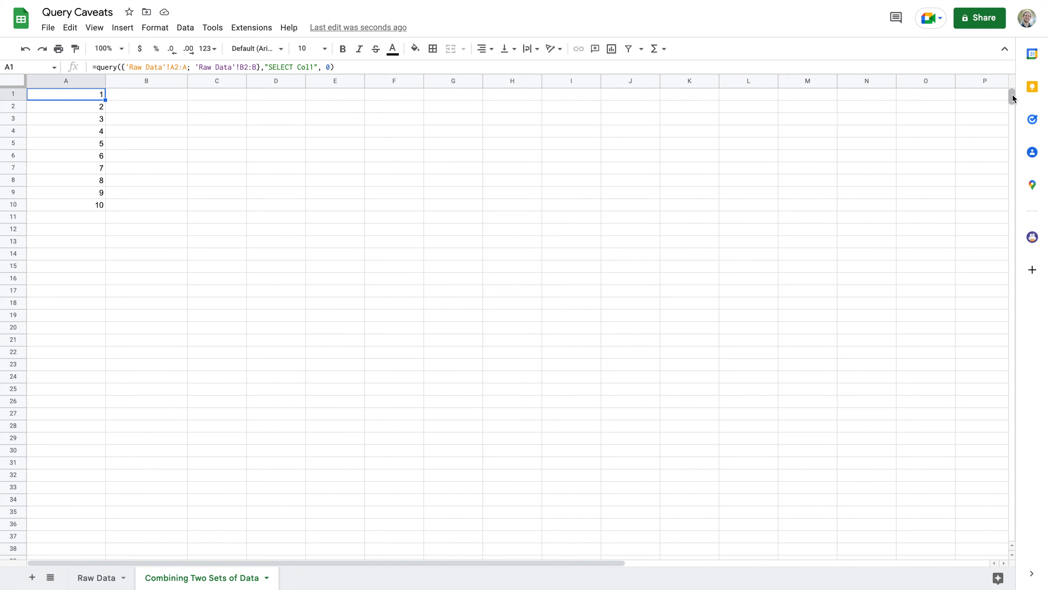
left_click_drag(1013, 97, 1012, 240)
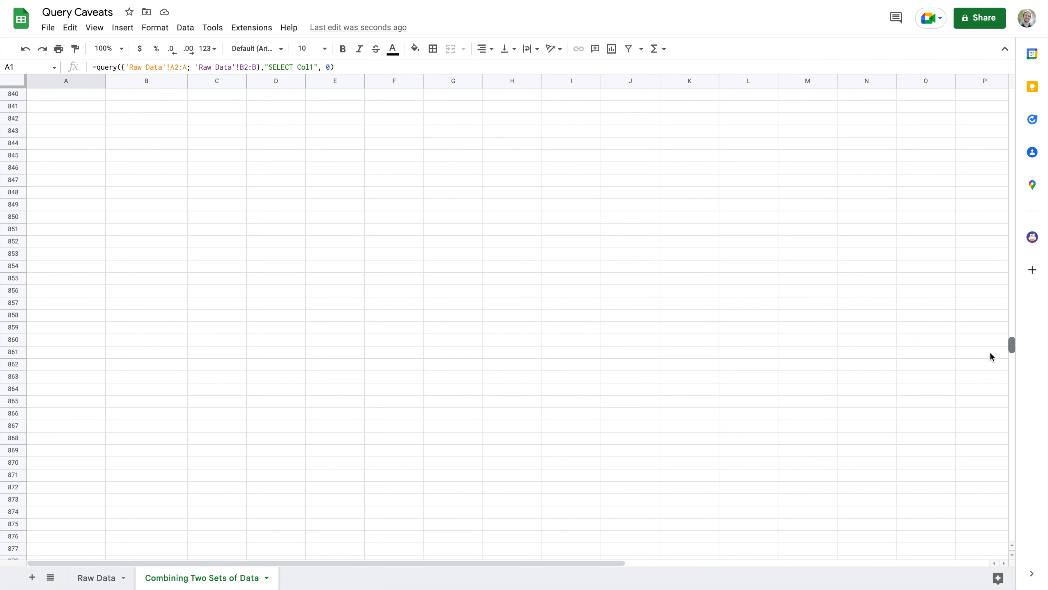
scroll("down", 3)
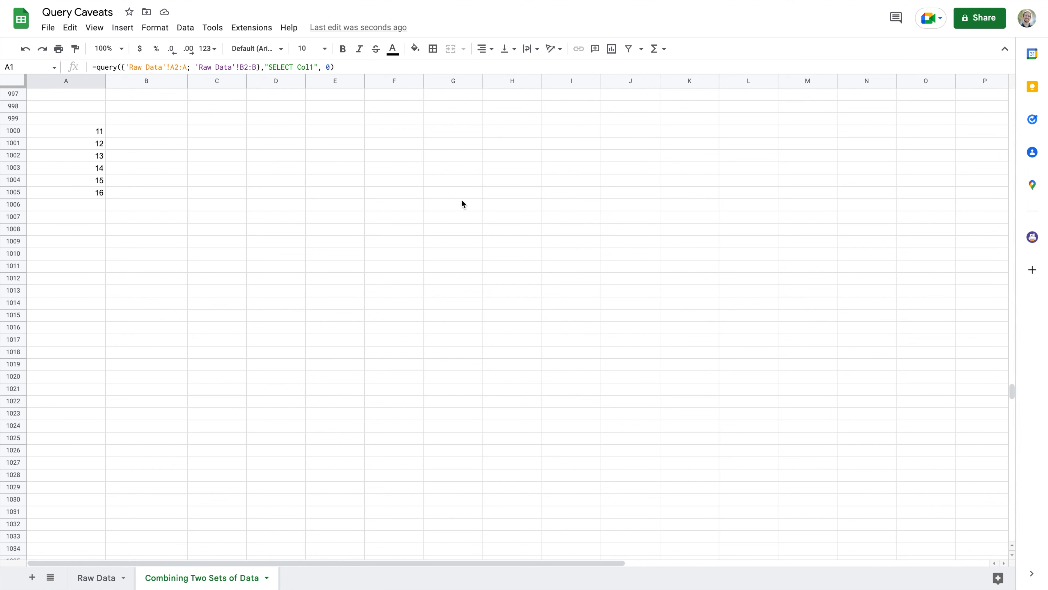
left_click(65, 119)
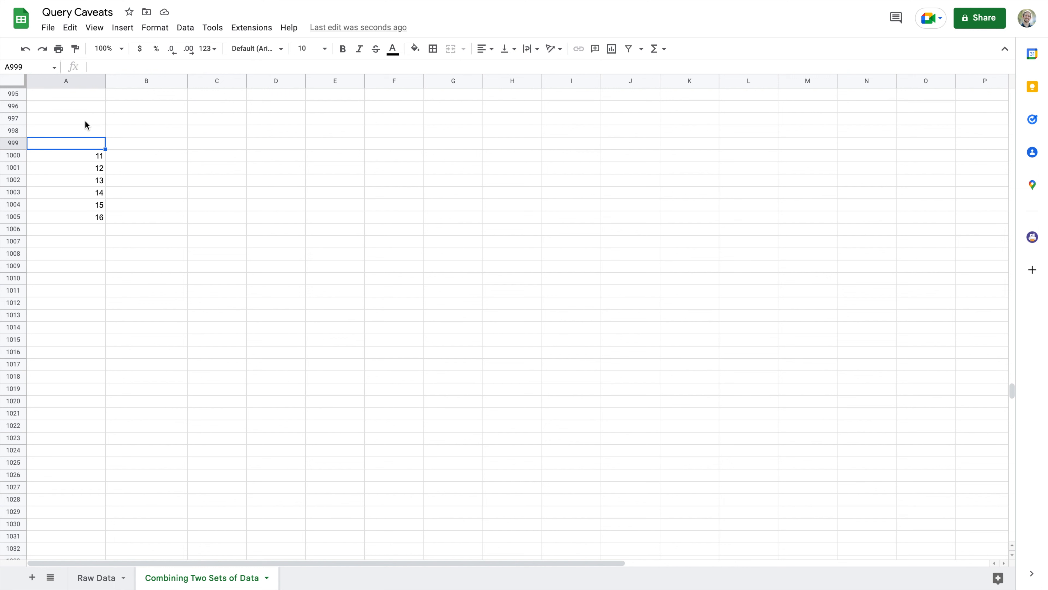
left_click(66, 154)
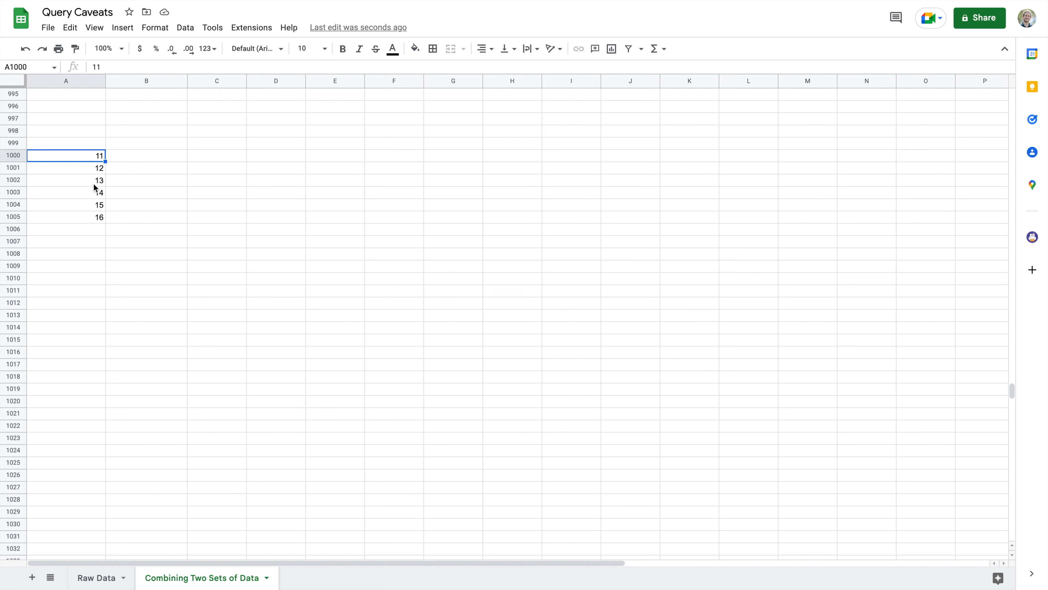
mouse_move(100, 211)
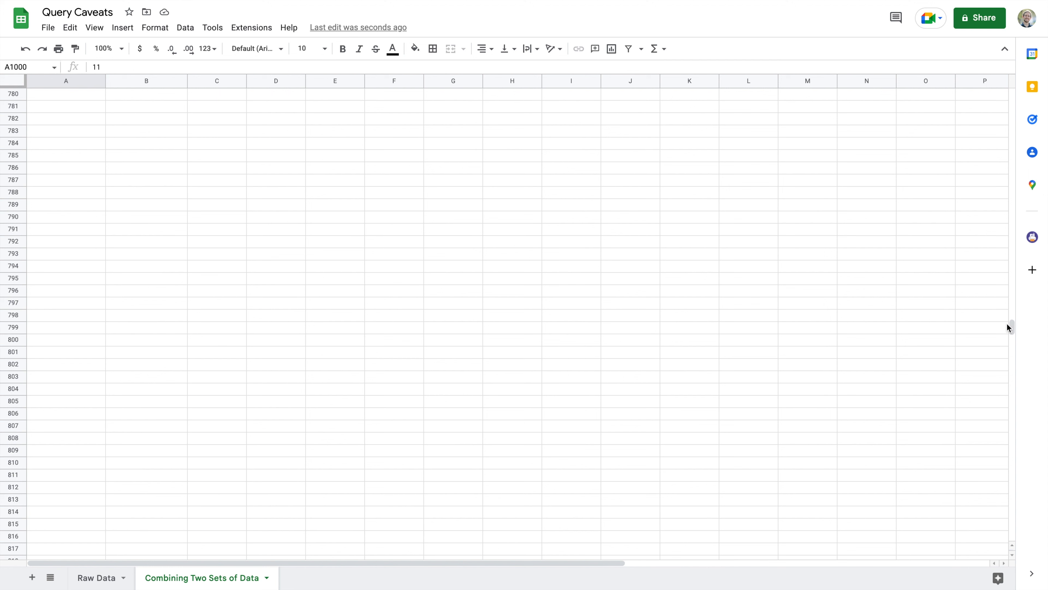
scroll("up", 3)
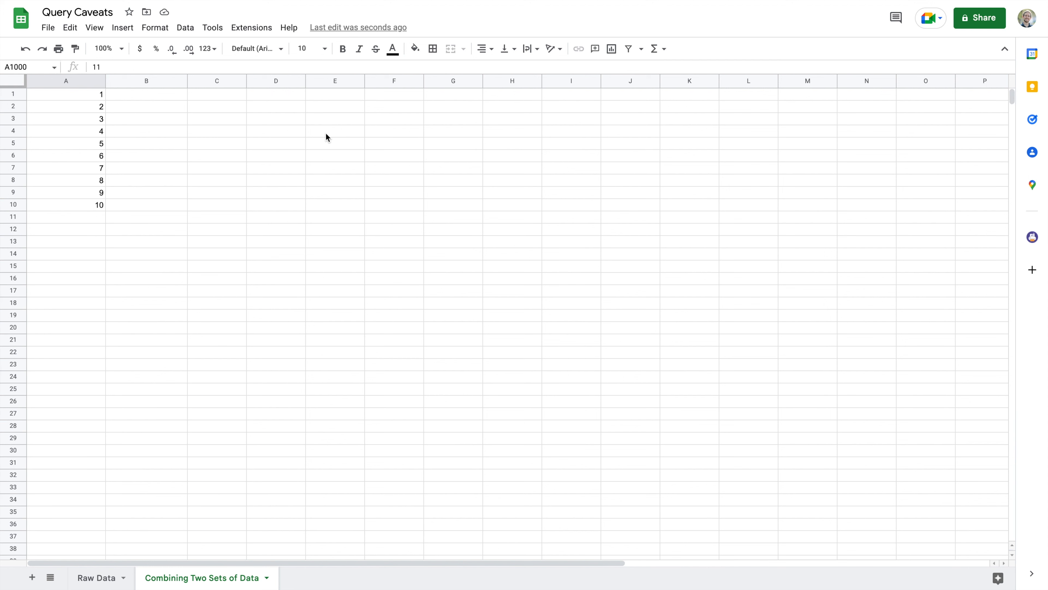
mouse_move(149, 162)
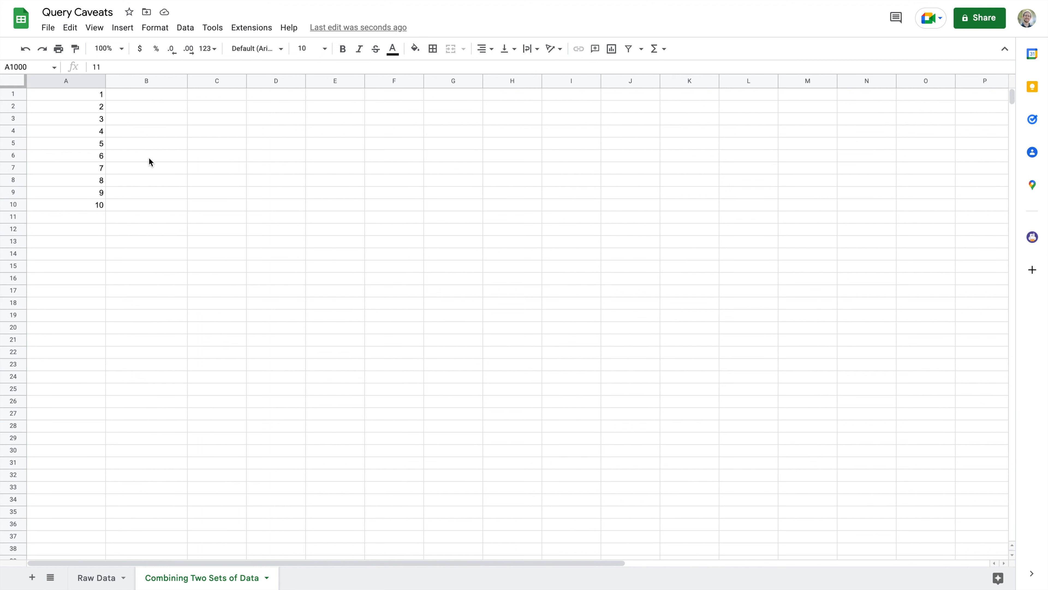
left_click(65, 93)
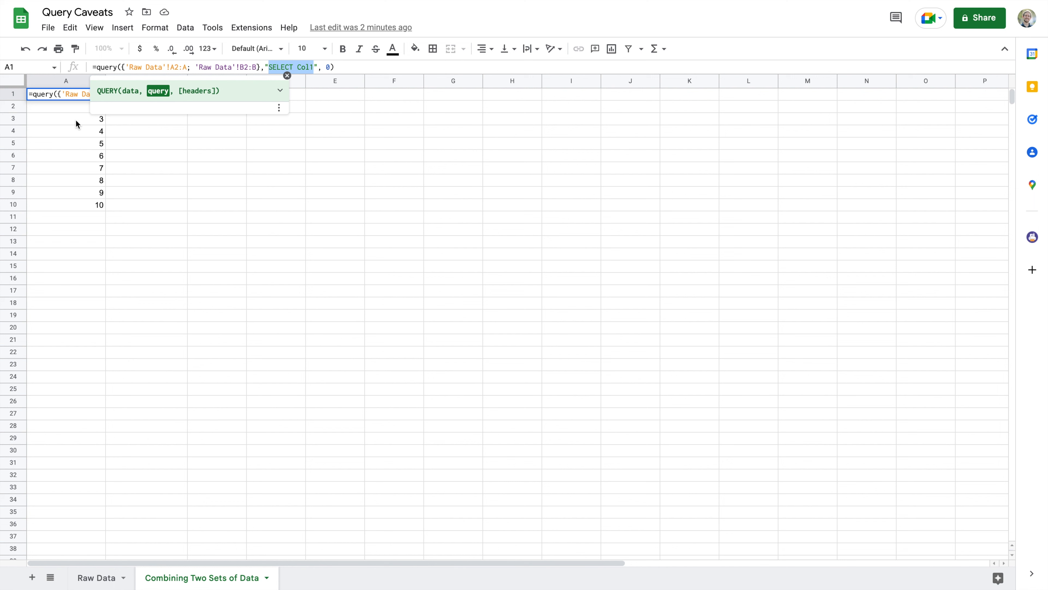
mouse_move(165, 66)
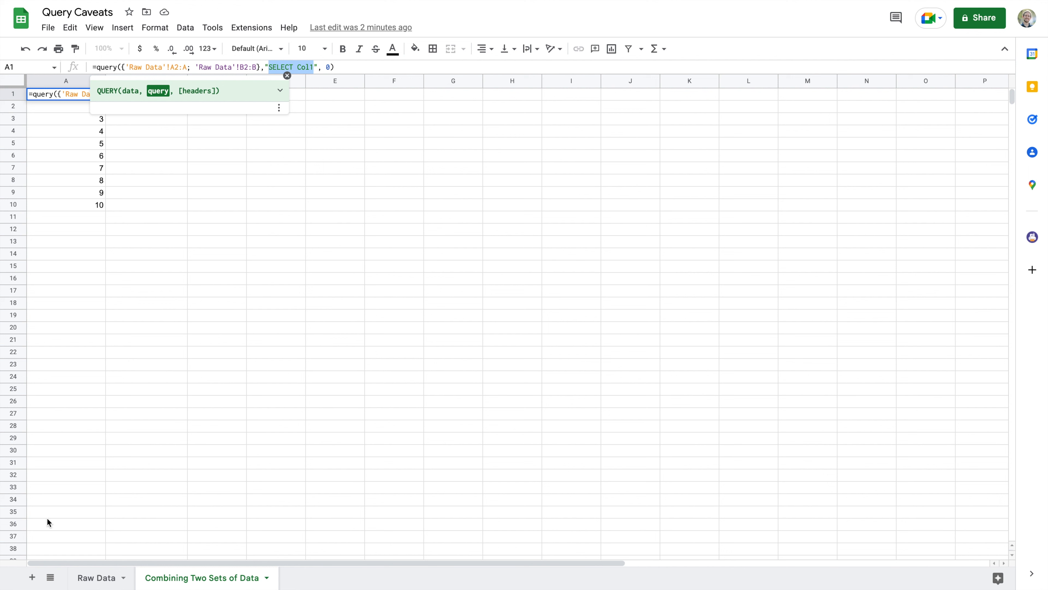
mouse_move(90, 212)
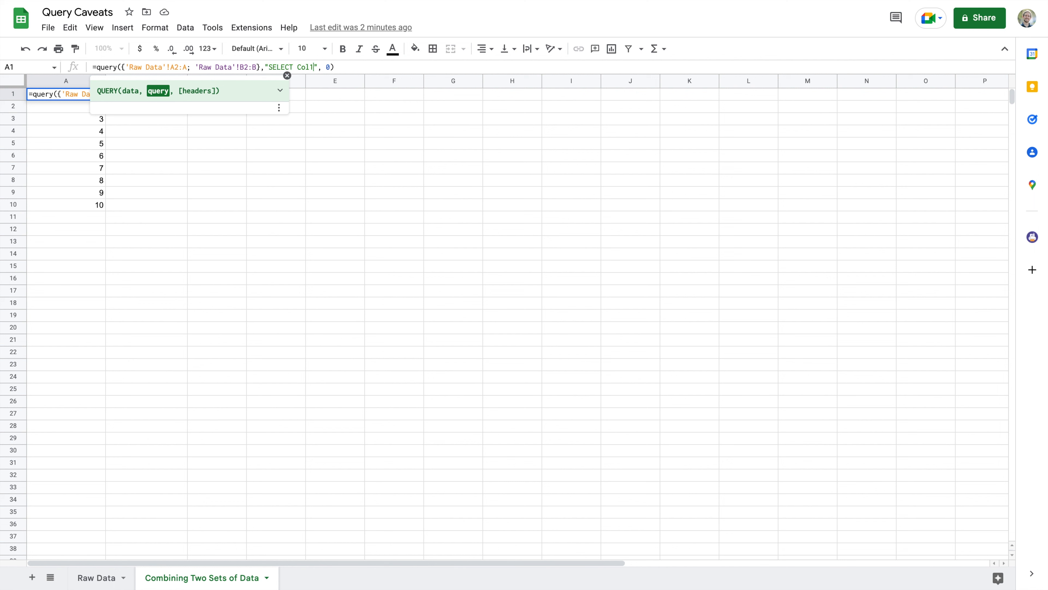
mouse_move(329, 74)
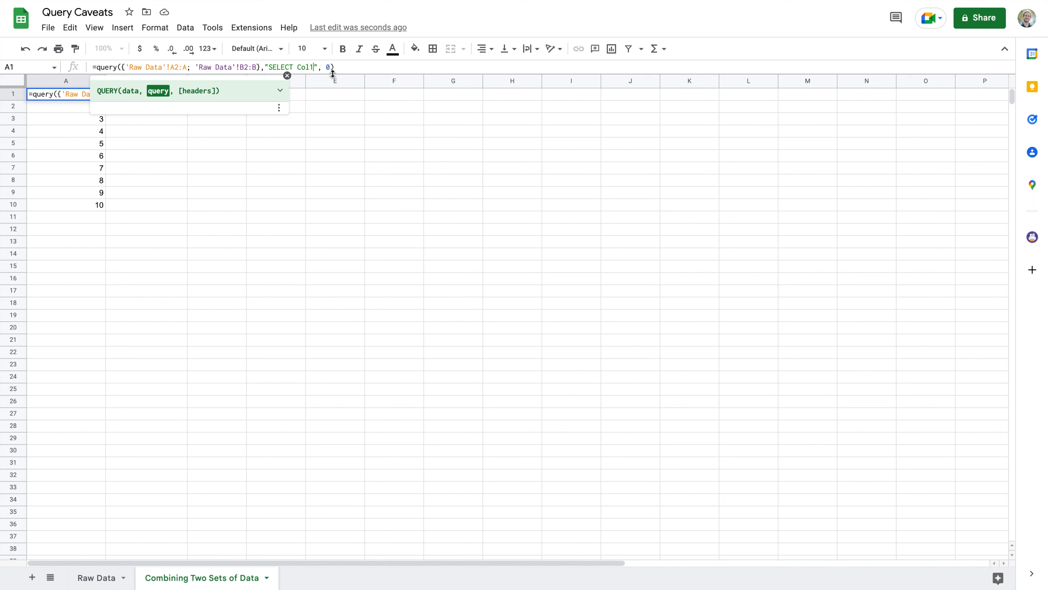
Extend the query string to SELECT Col1 WHERE Col1 <>
type("W")
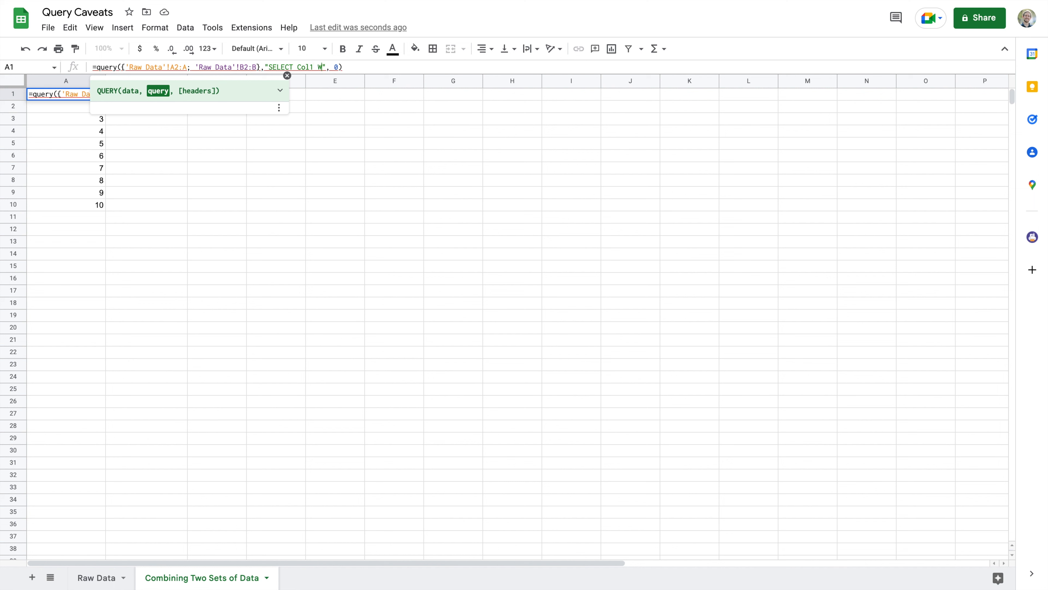
type("HERE")
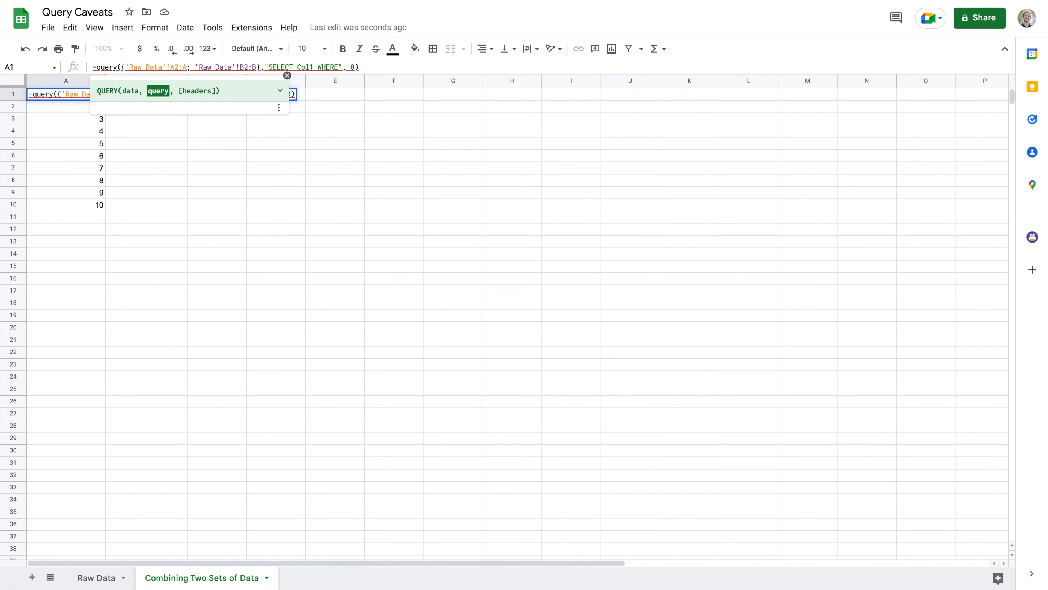
mouse_move(79, 114)
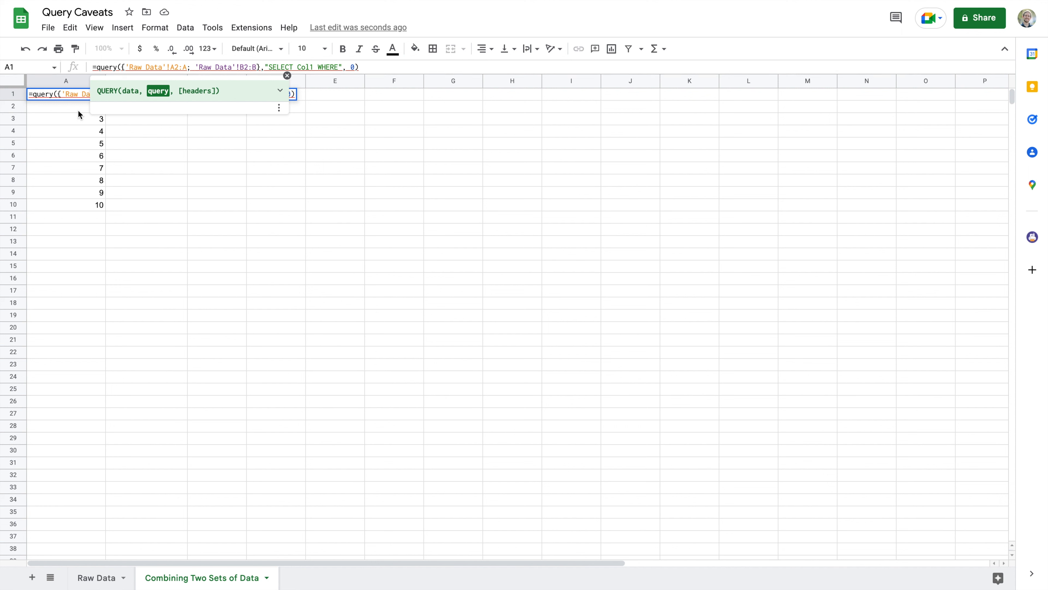
mouse_move(78, 222)
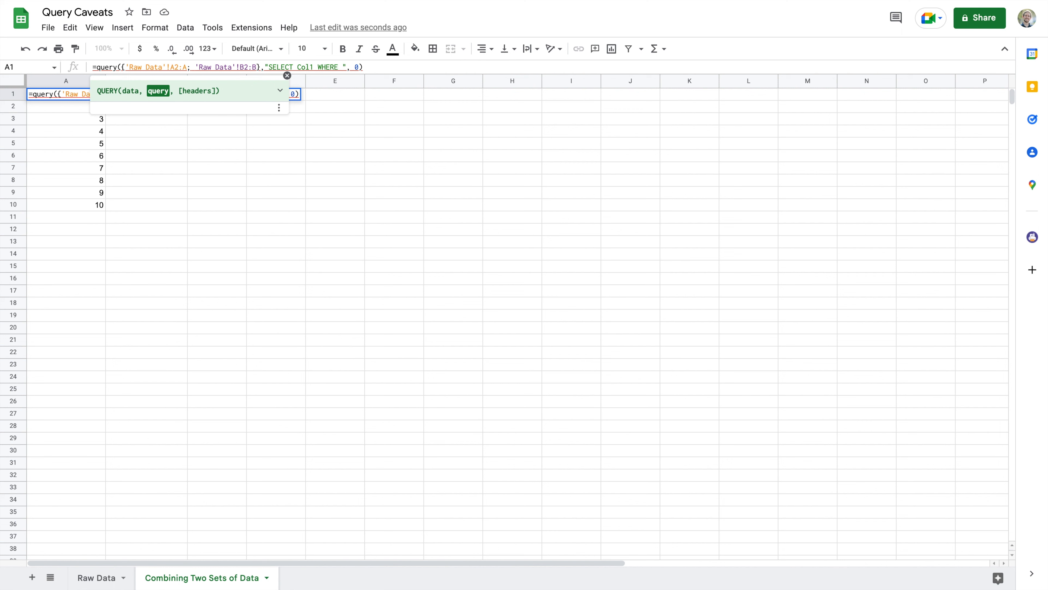
type("Col1")
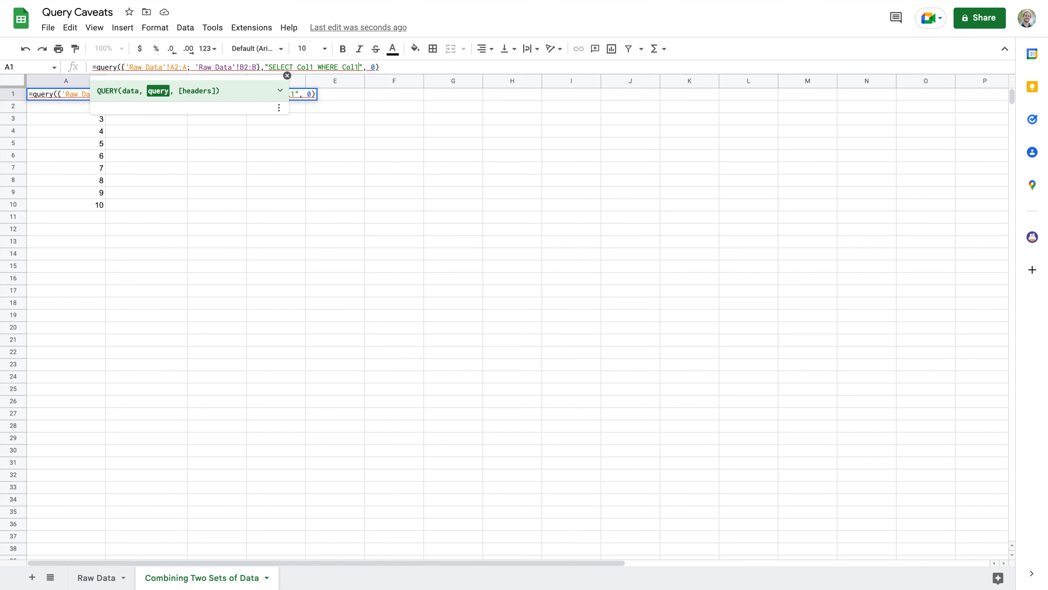
type("<>")
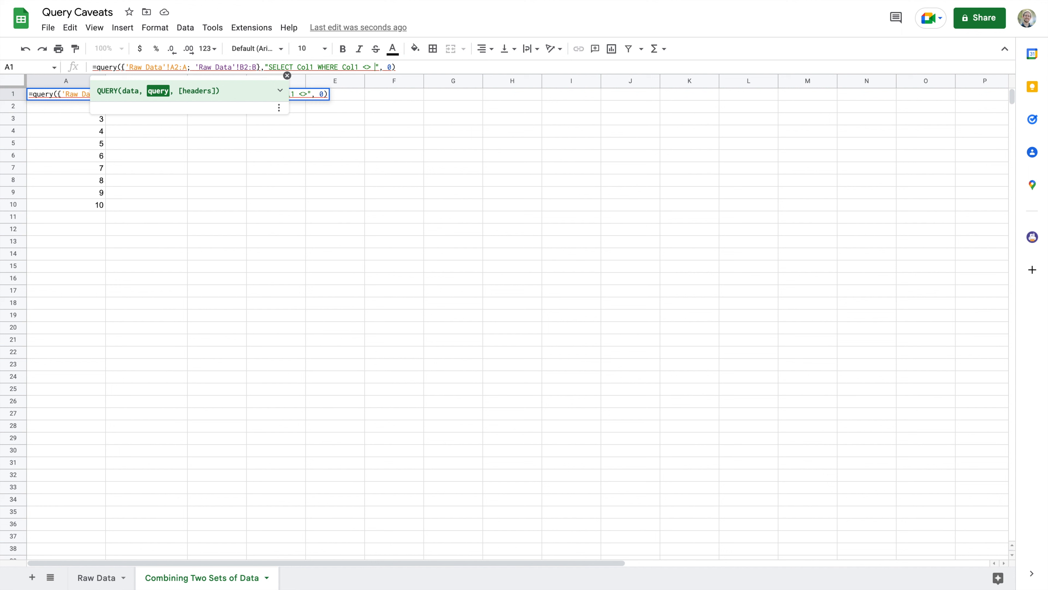
Finish the filter as WHERE Col1 IS NOT NULL so column A lists 1–16
type("''")
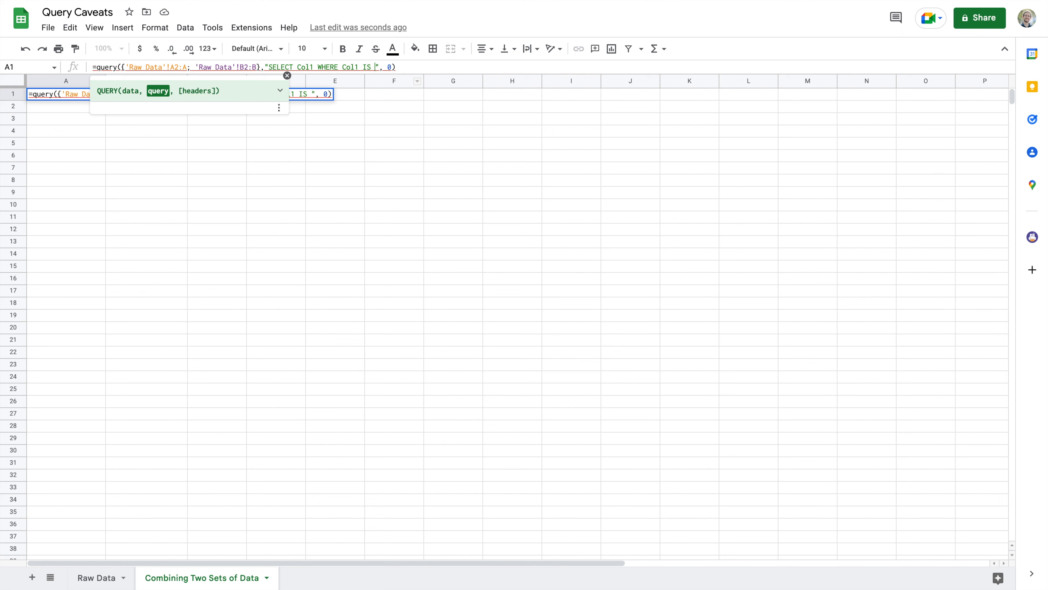
type("NOT Null")
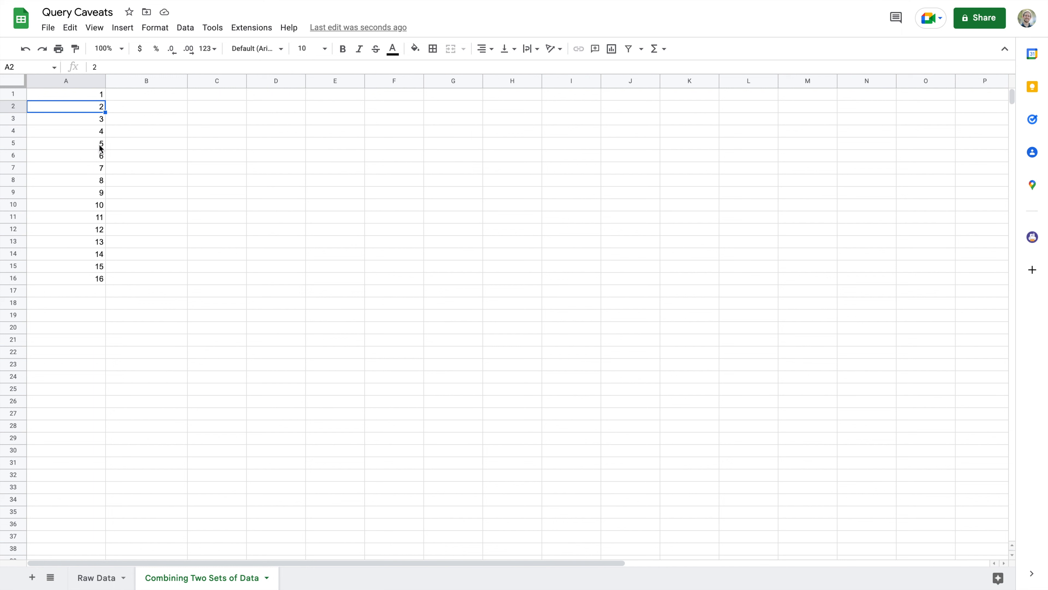
left_click(66, 93)
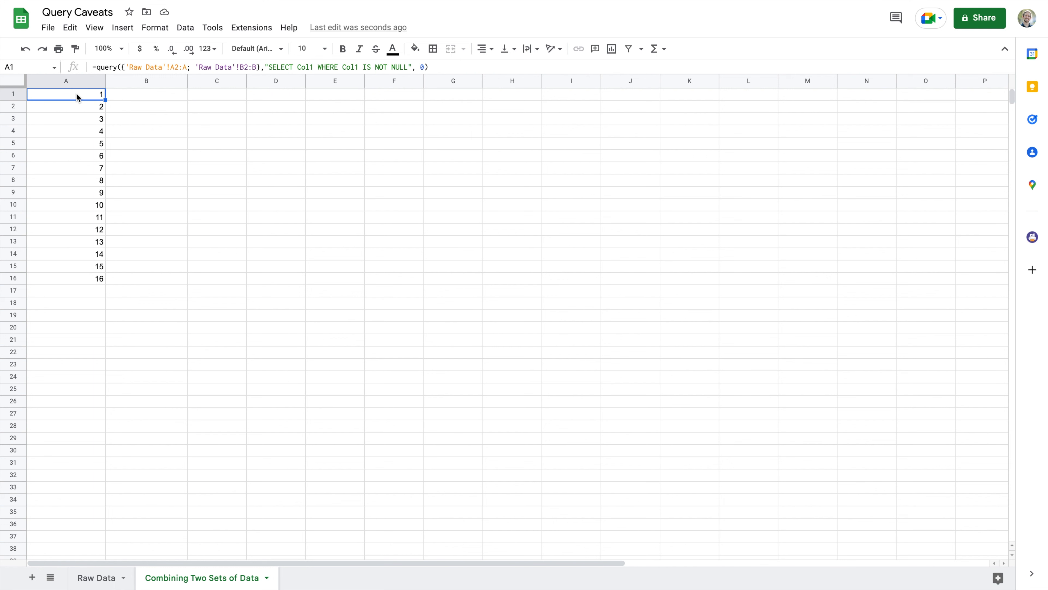
mouse_move(154, 385)
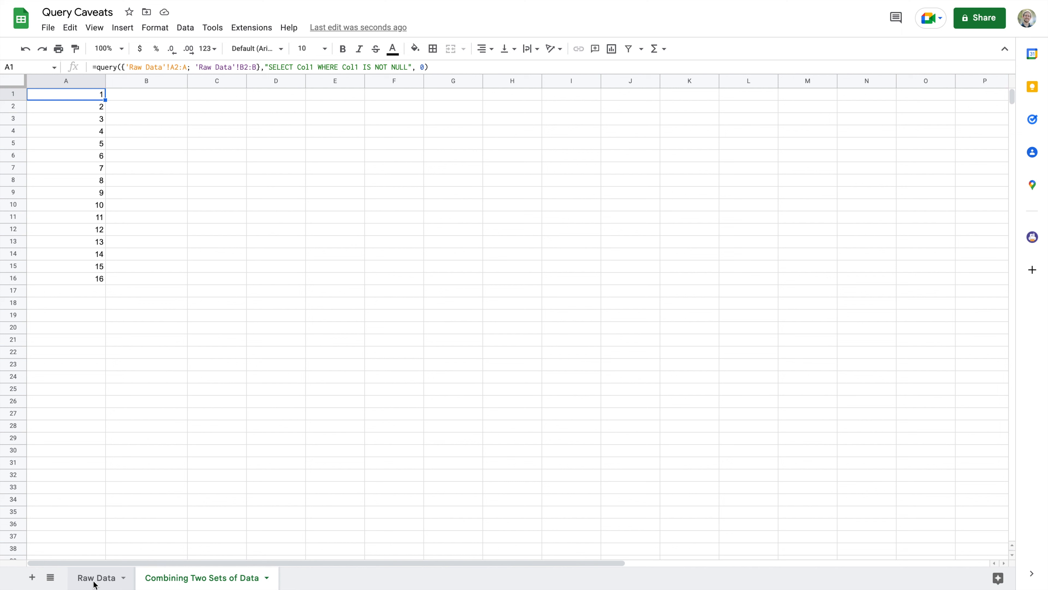
mouse_move(98, 577)
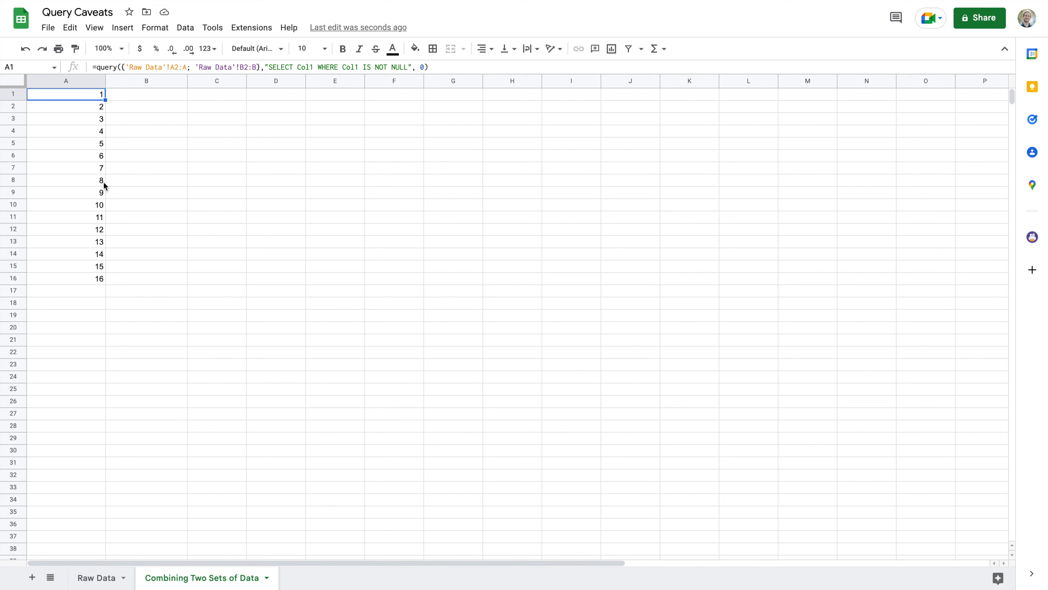
mouse_move(93, 104)
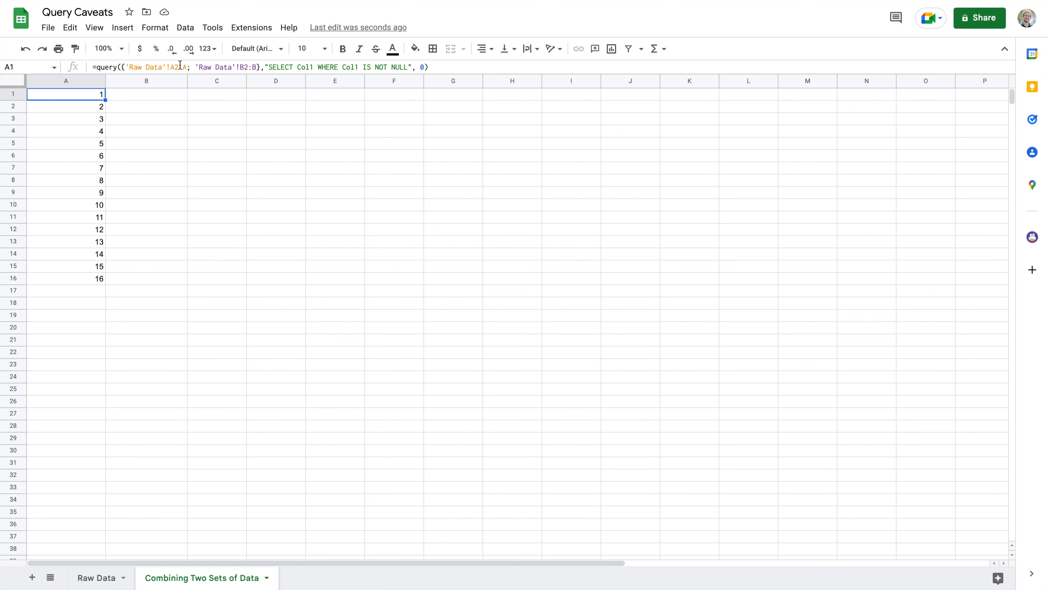
mouse_move(319, 66)
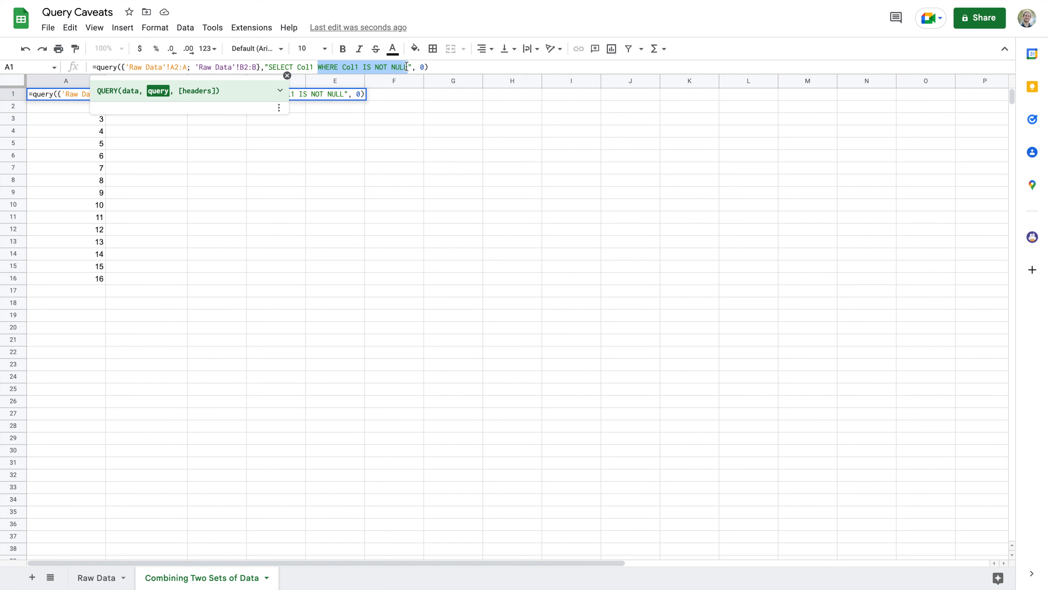
mouse_move(376, 189)
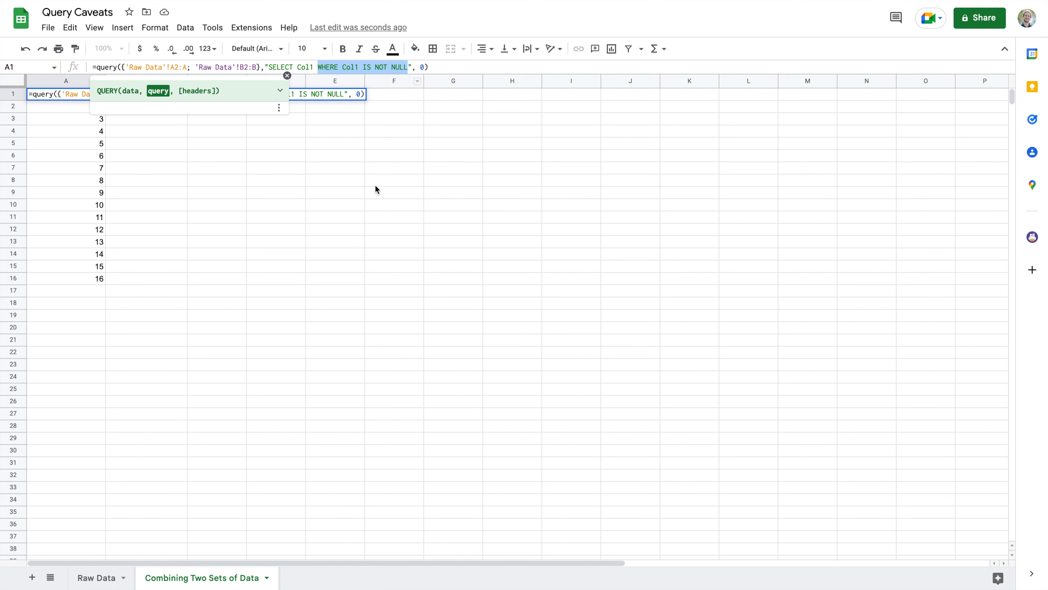
left_click(77, 12)
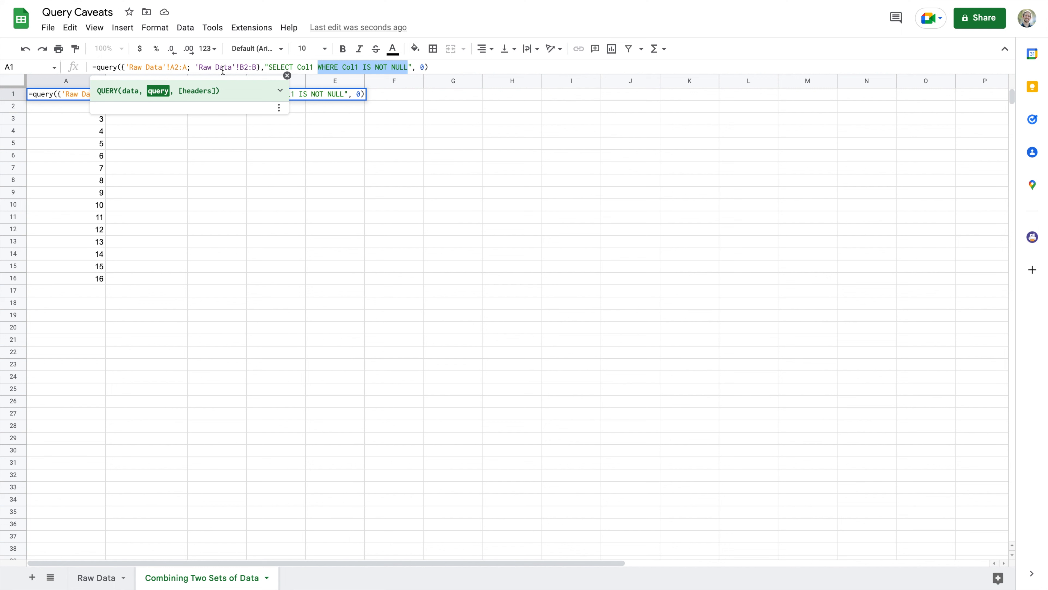
mouse_move(306, 149)
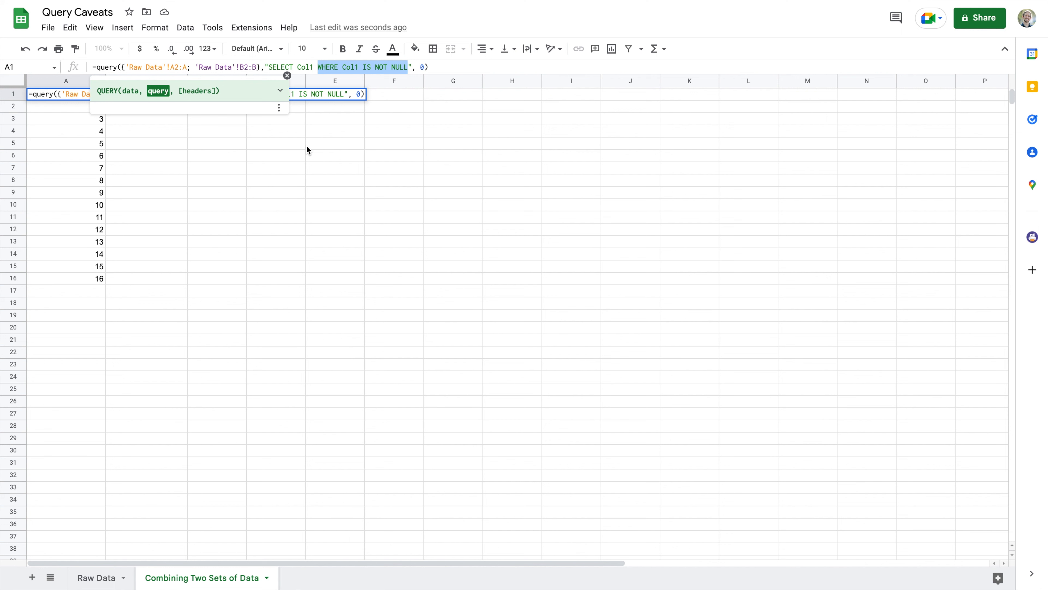
mouse_move(307, 144)
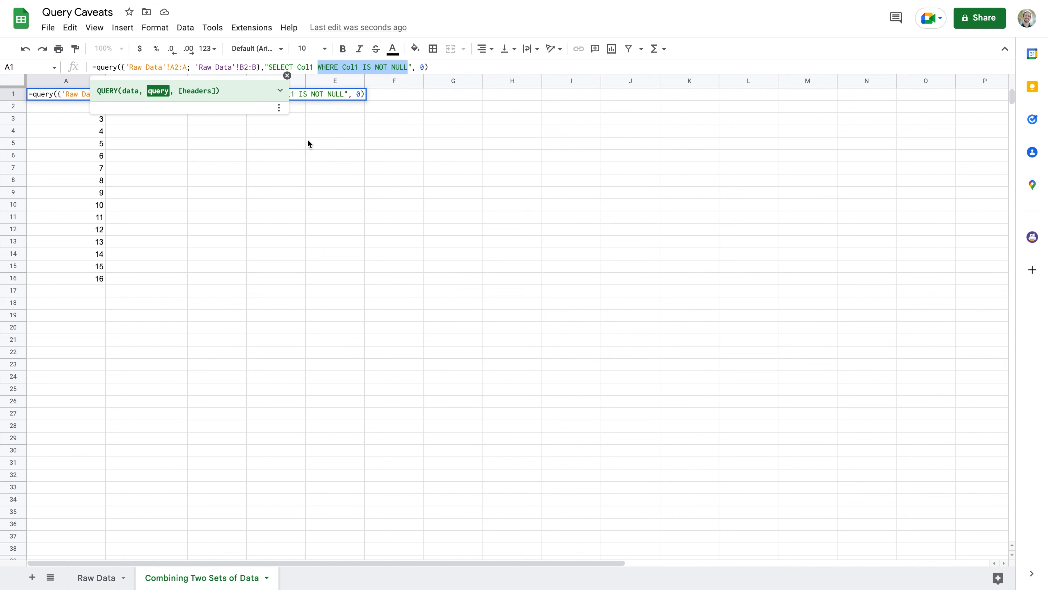